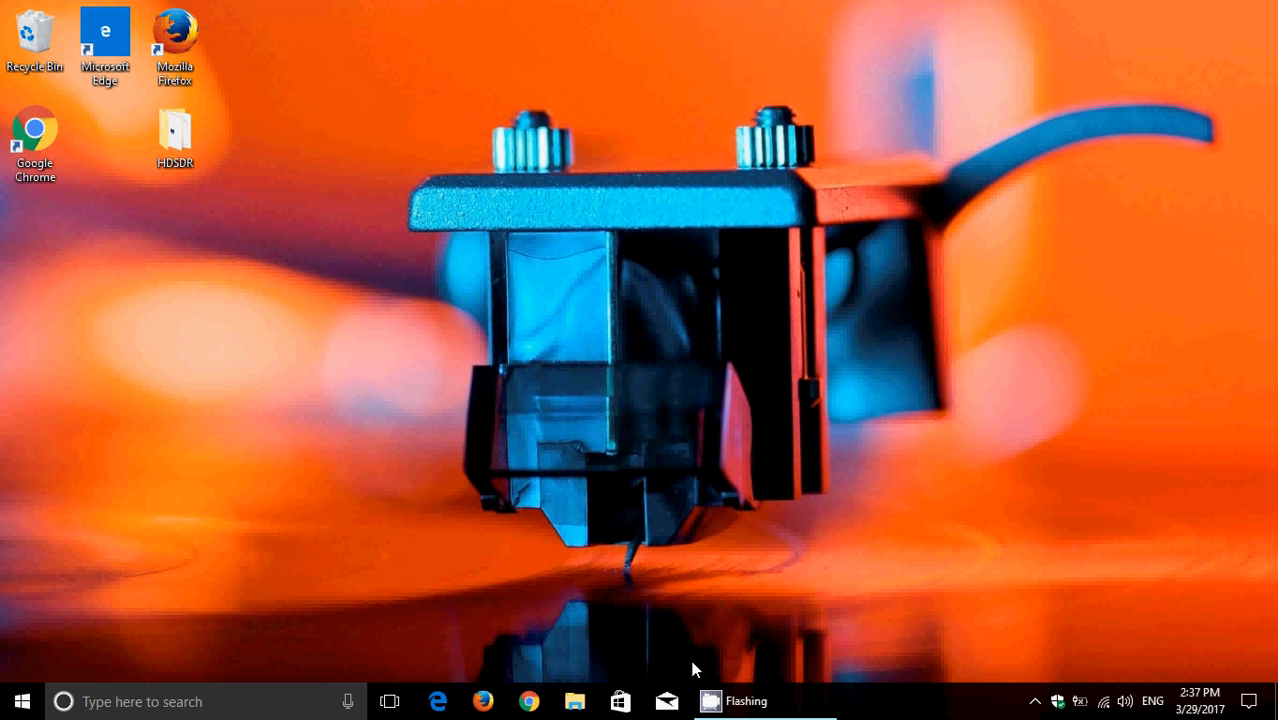
Open Windows Settings from the Action Center's All settings tile, then choose Gaming.
left_click(1249, 695)
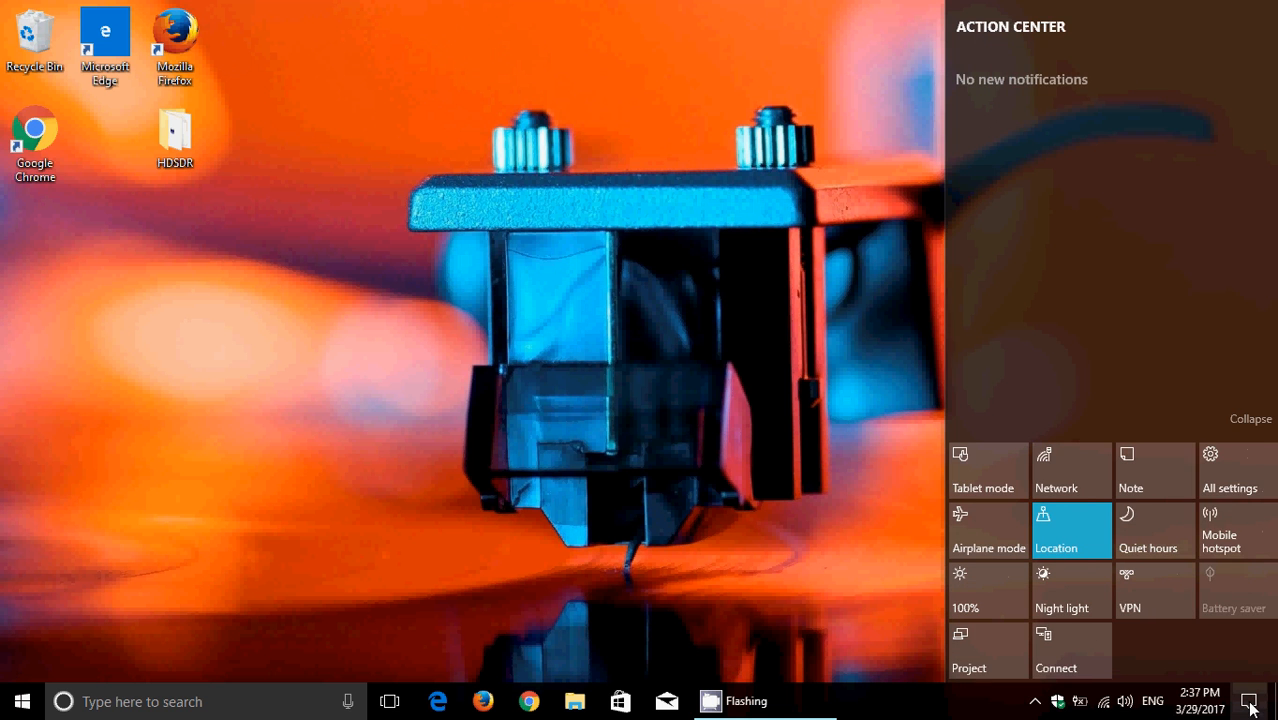
left_click(1229, 470)
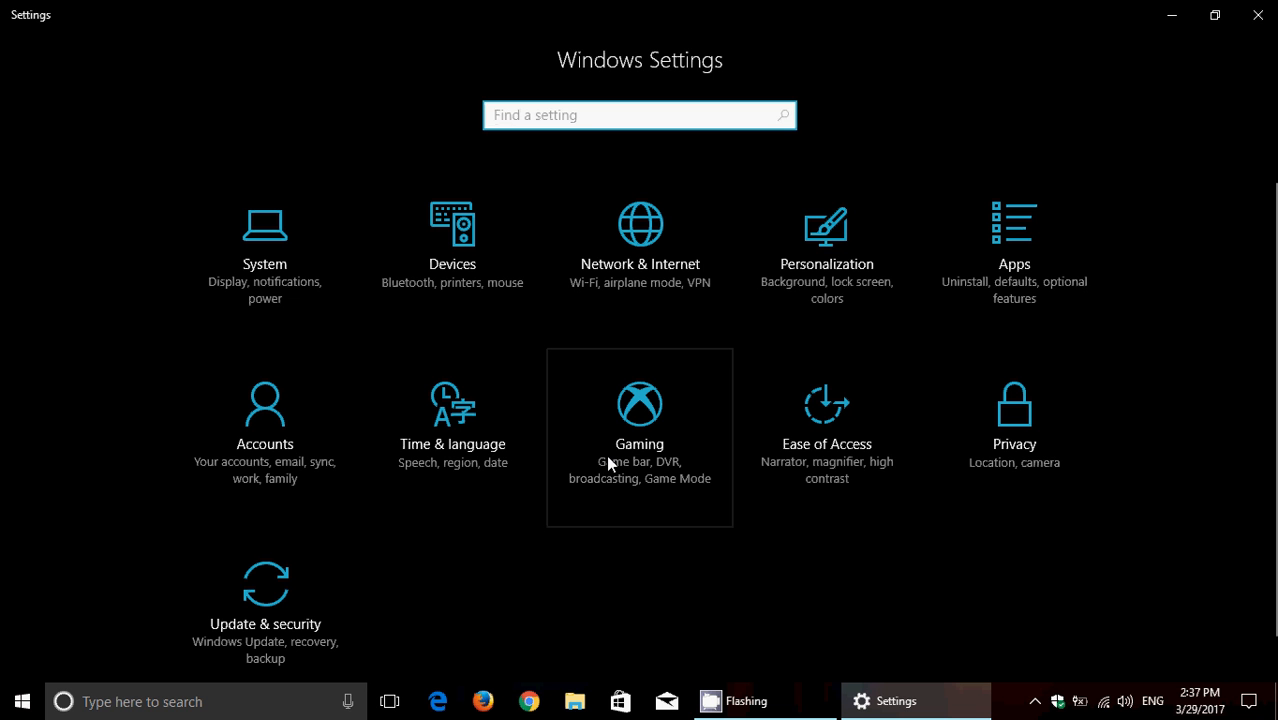
left_click(639, 115)
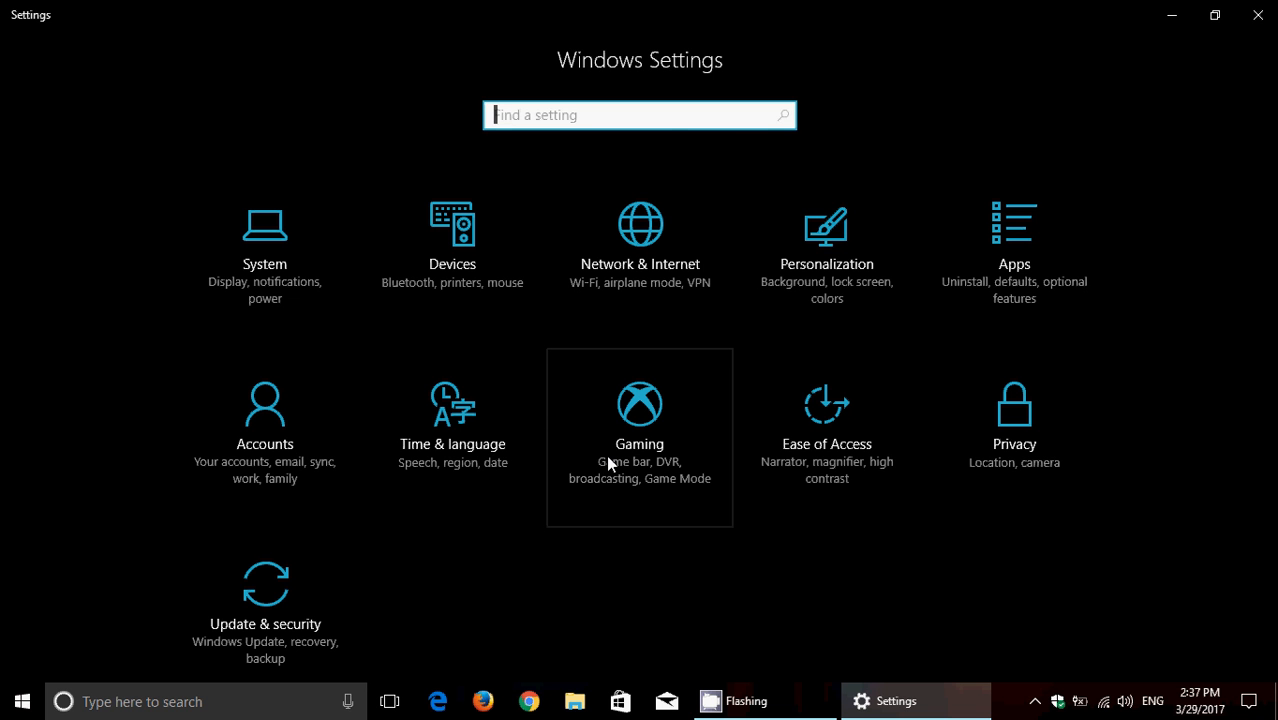
Open the Gaming category on its Game bar page with the Game bar overlay showing.
left_click(639, 405)
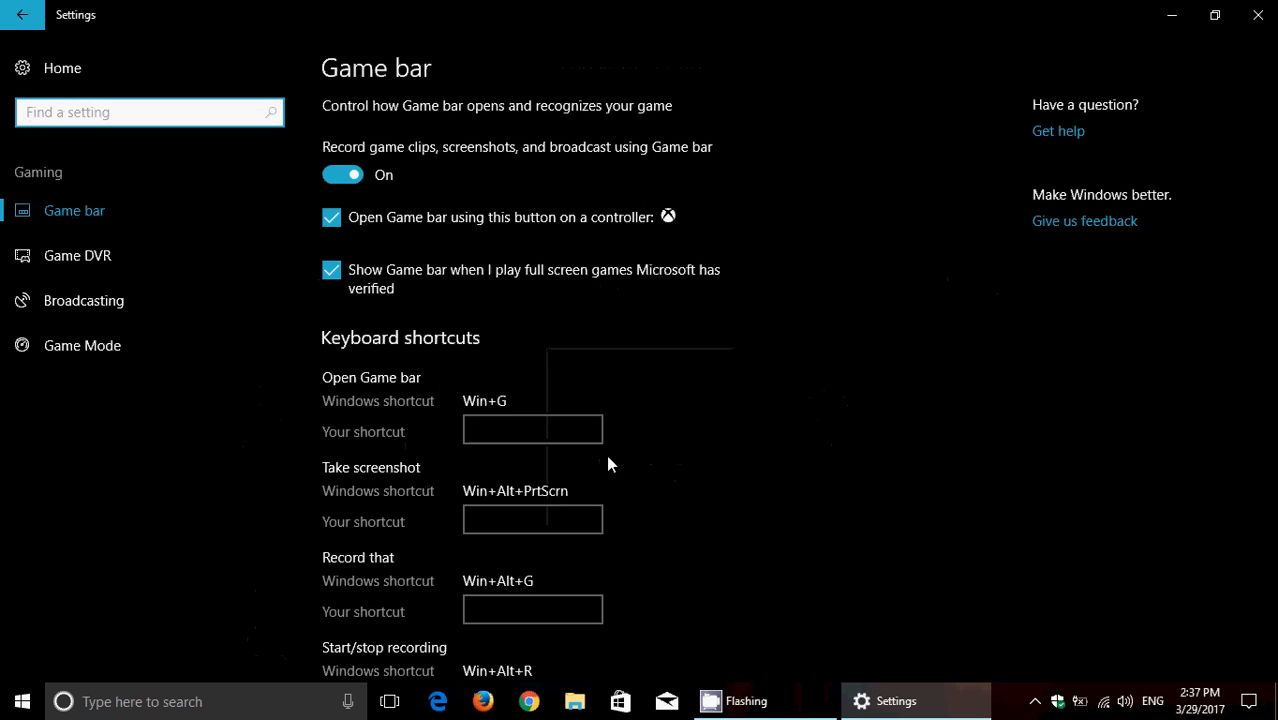
left_click(148, 111)
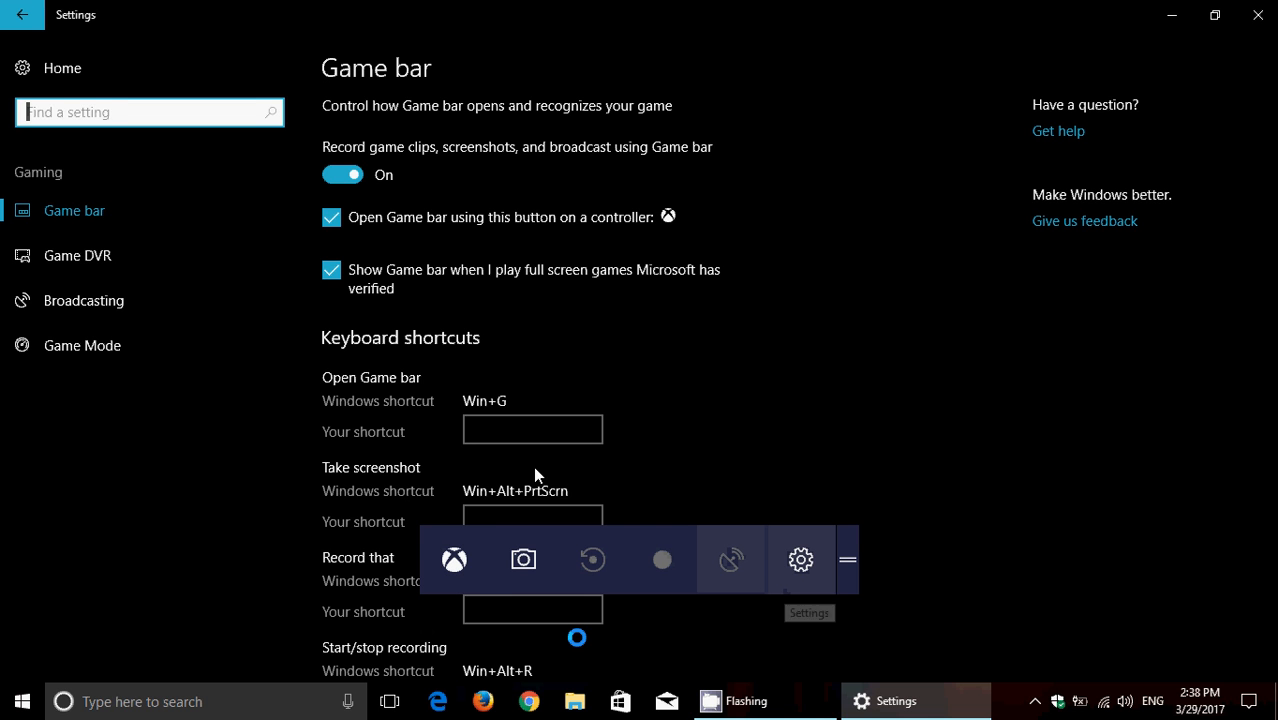
mouse_move(451, 561)
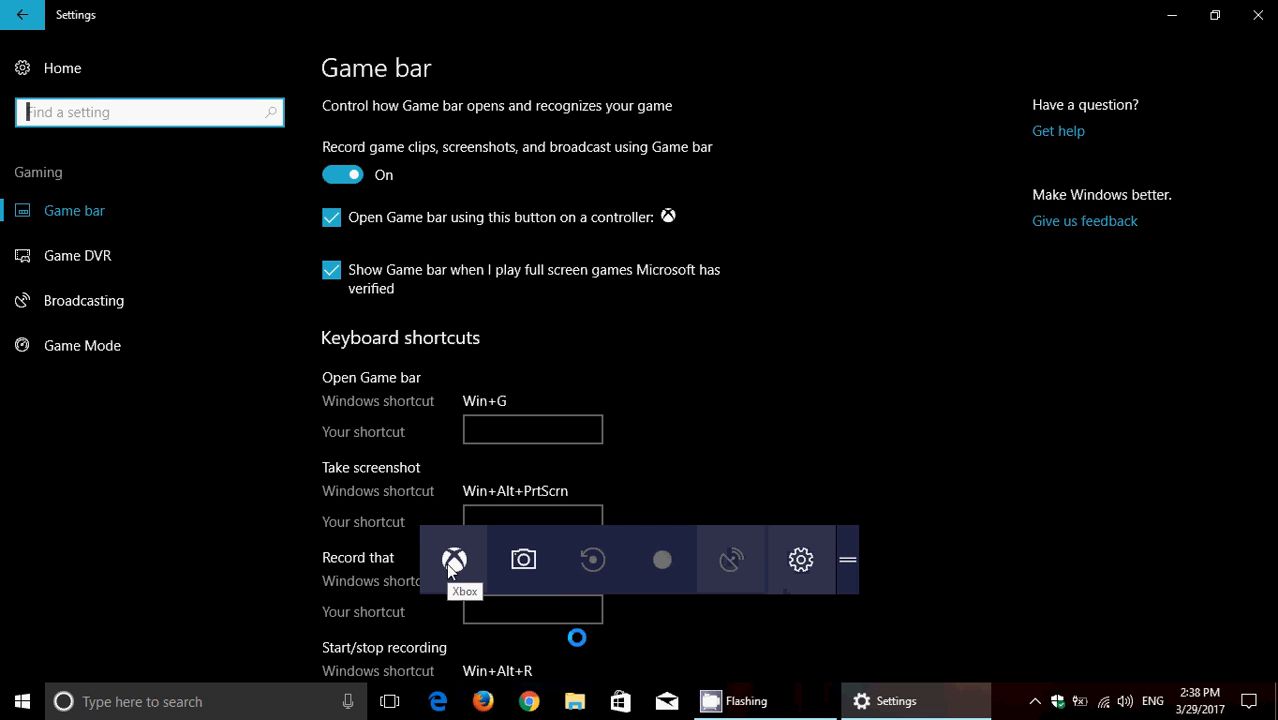
mouse_move(530, 572)
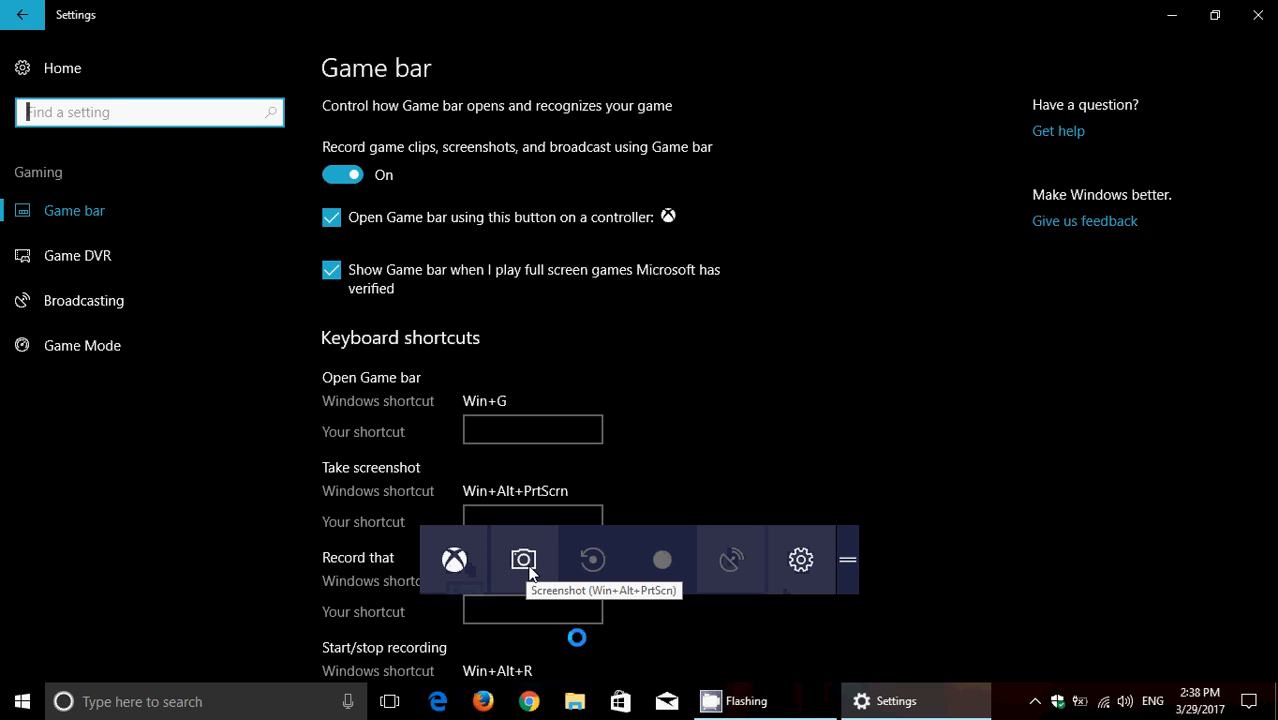
mouse_move(565, 572)
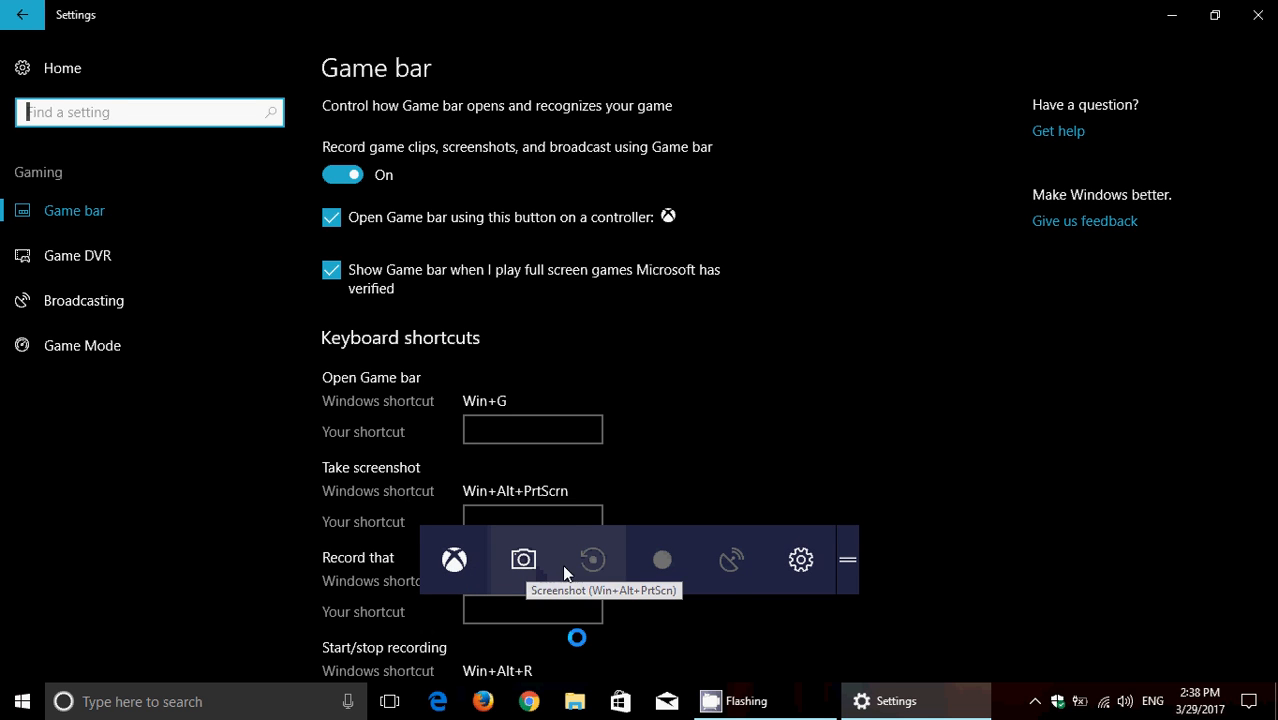
mouse_move(599, 570)
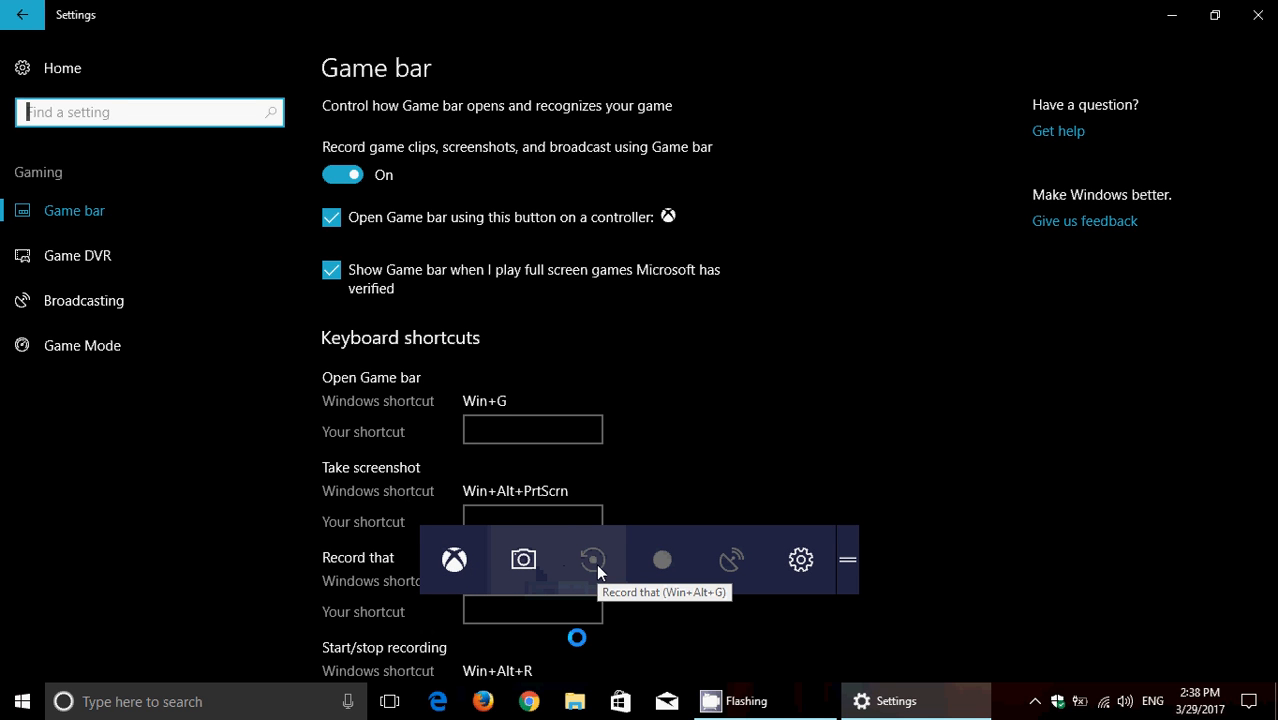
mouse_move(614, 480)
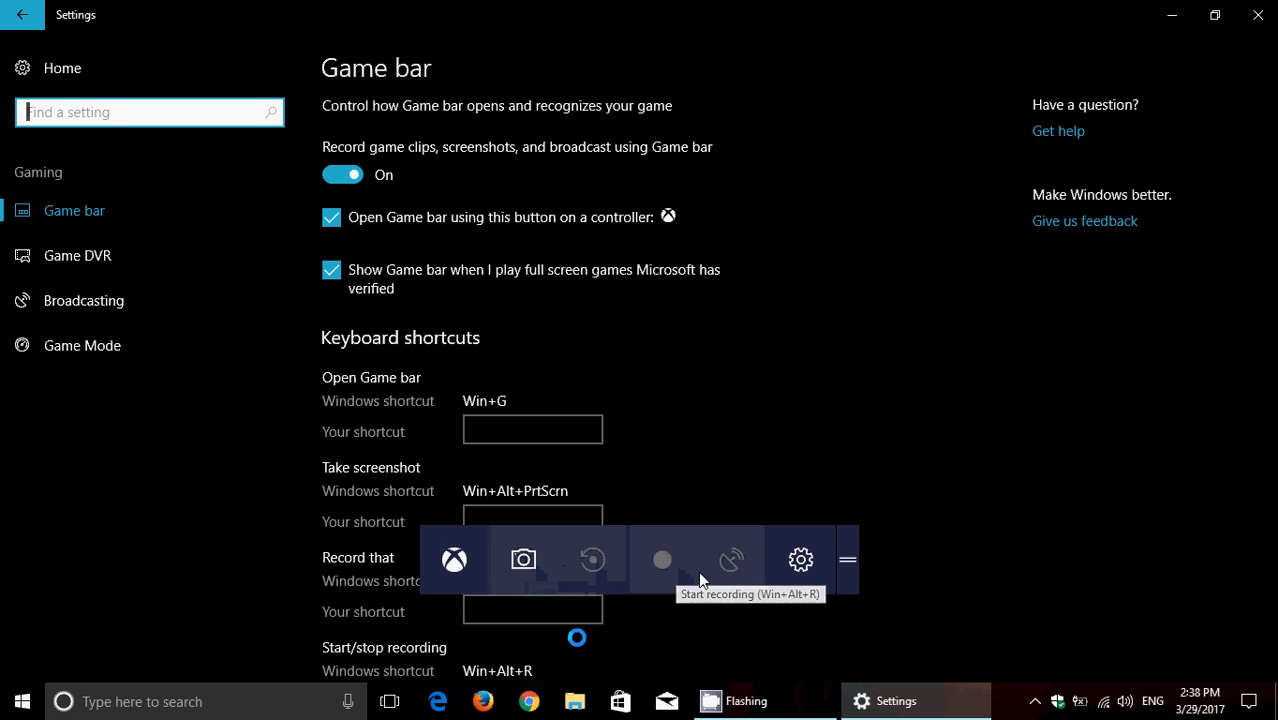
mouse_move(733, 568)
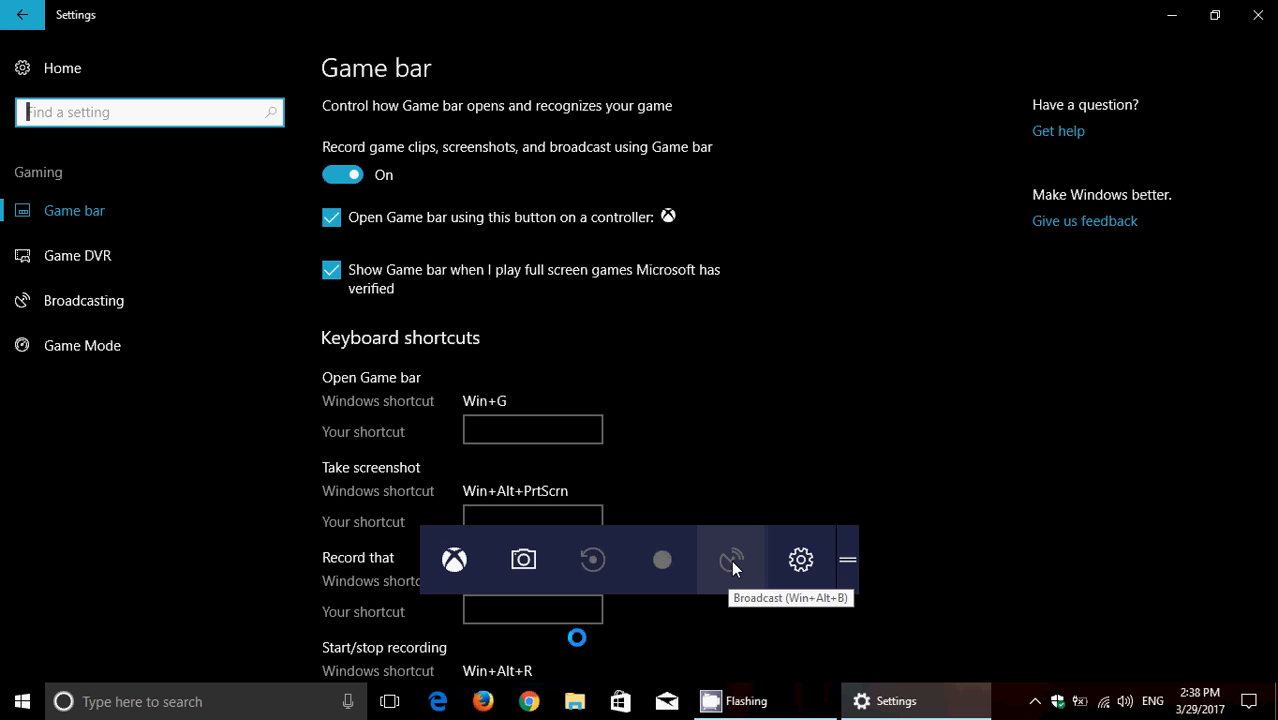
mouse_move(802, 560)
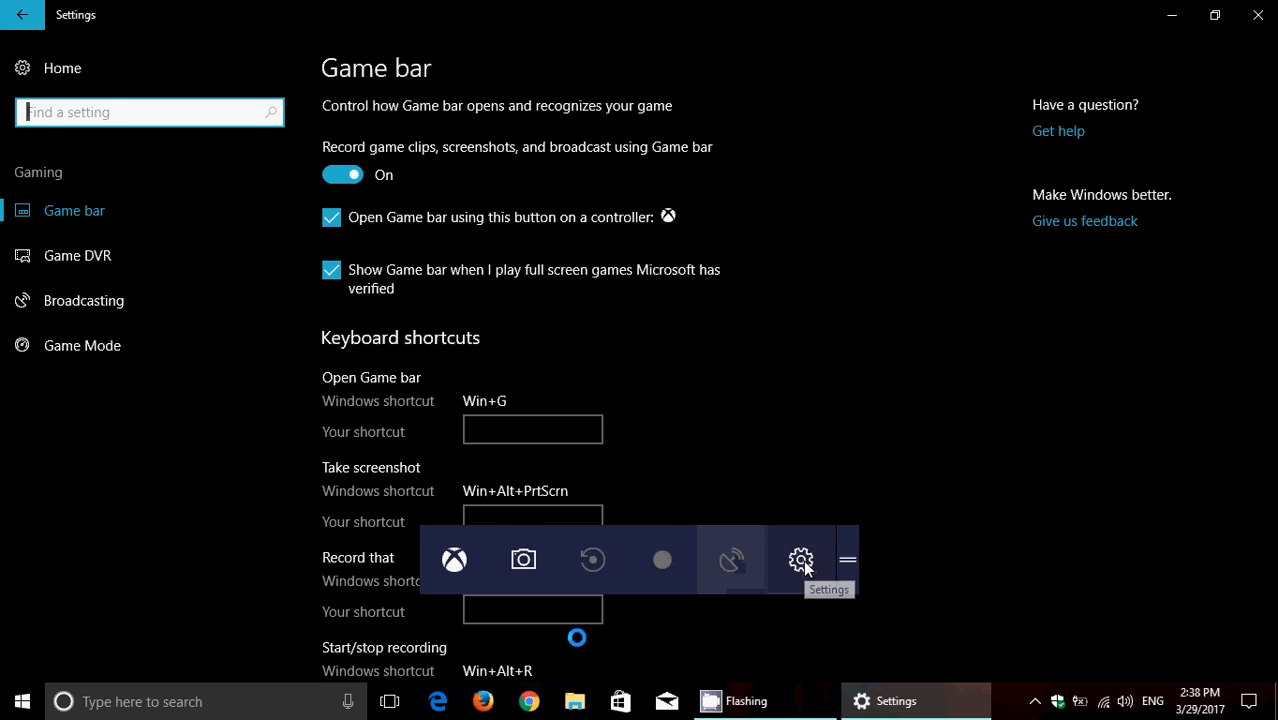
Open the Game bar overlay's settings panel on its General tab.
left_click(800, 560)
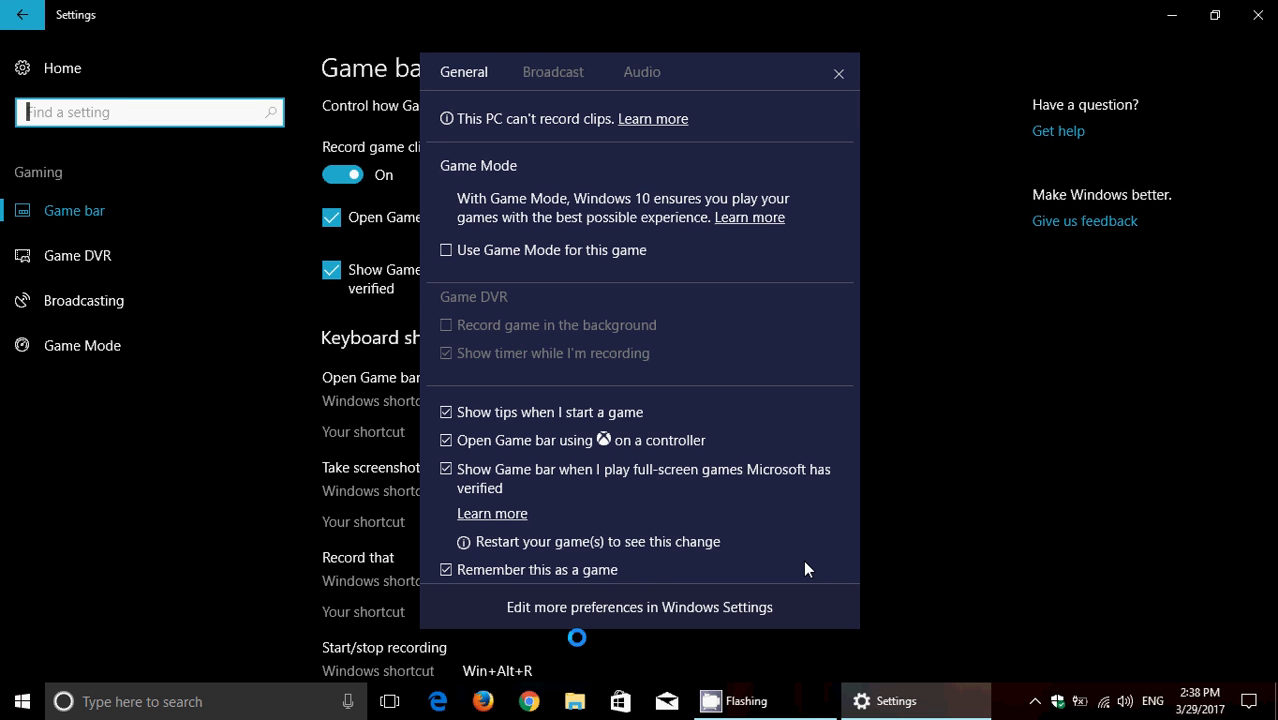
mouse_move(418, 233)
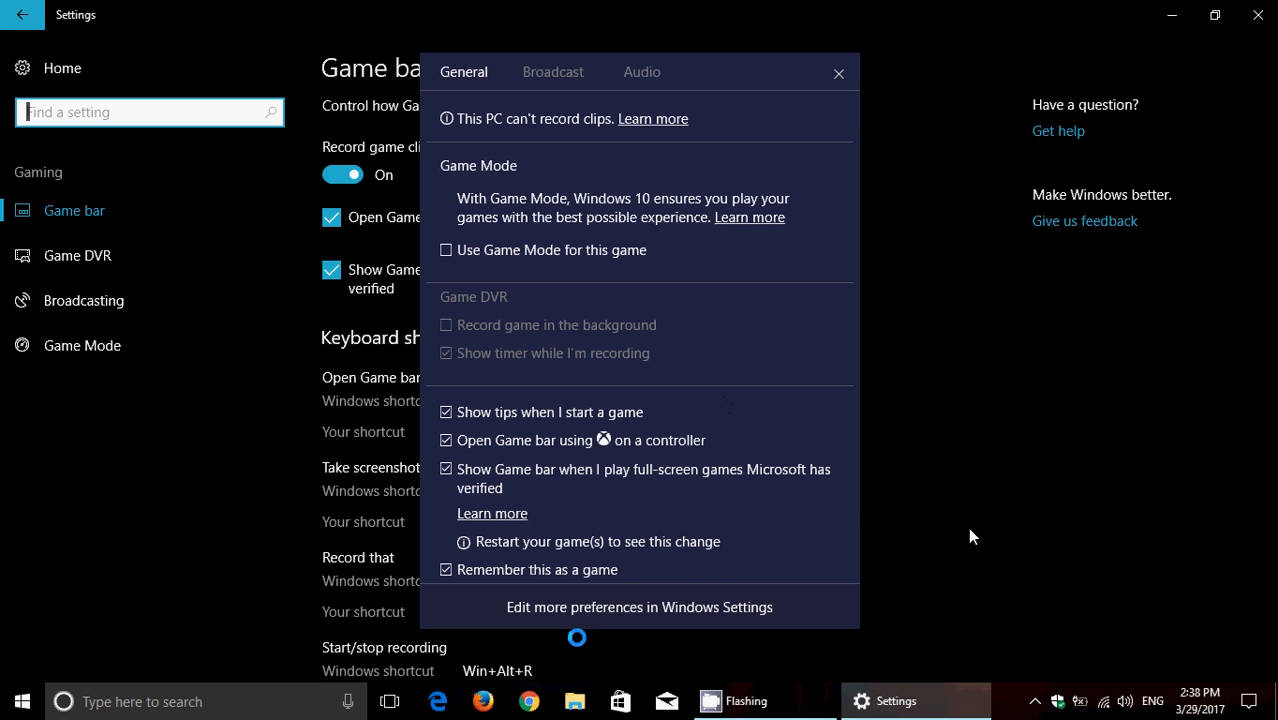
mouse_move(819, 466)
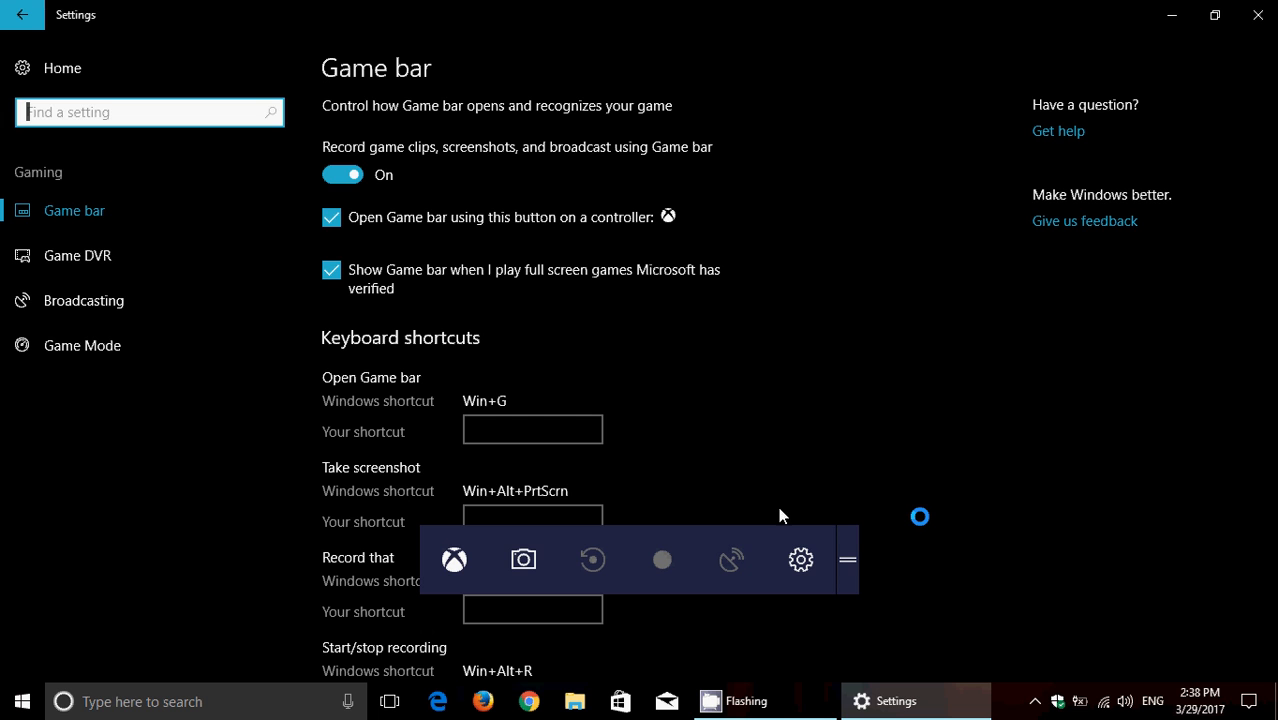
mouse_move(727, 478)
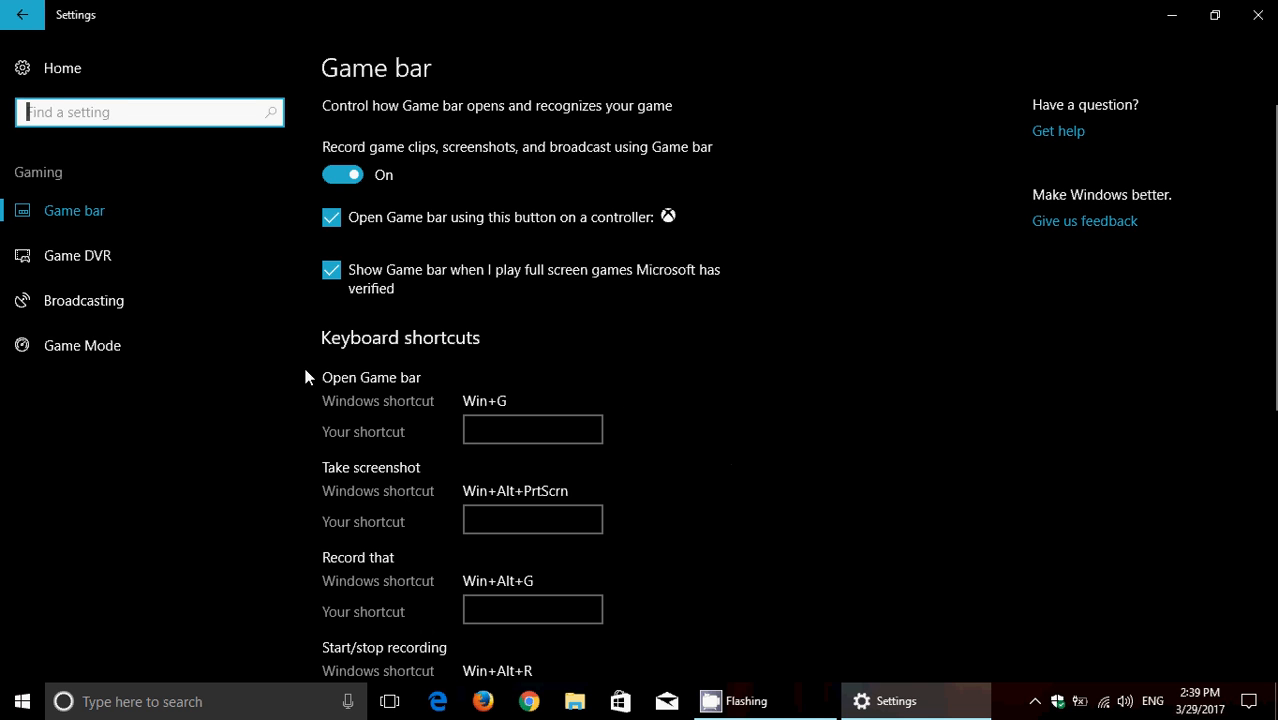
mouse_move(118, 210)
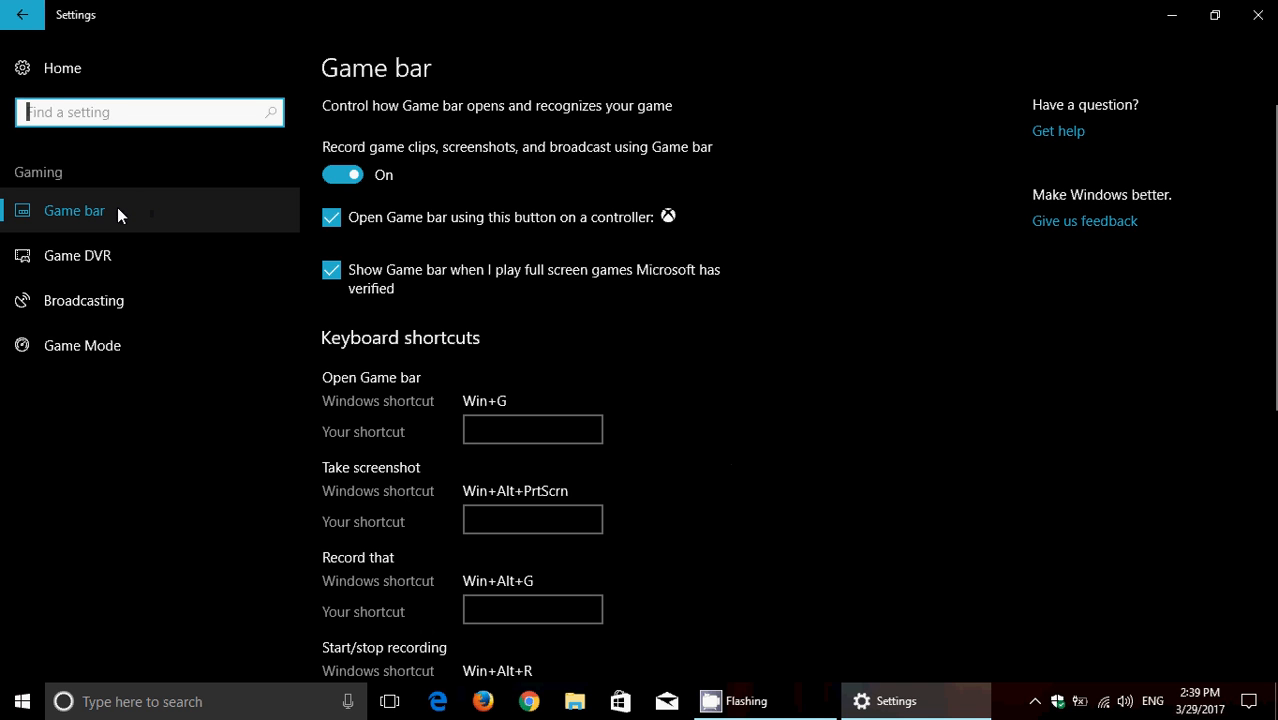
mouse_move(635, 382)
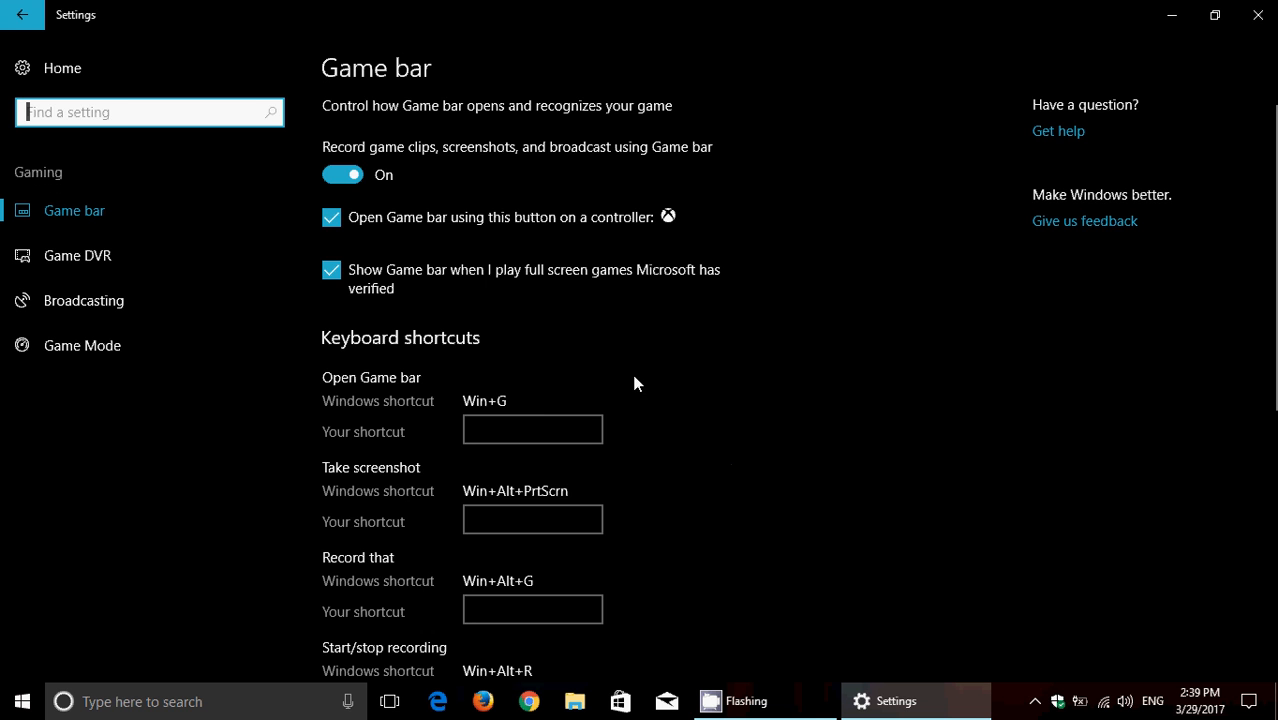
Scroll down the Game bar page to show all keyboard shortcuts.
scroll("down", 3)
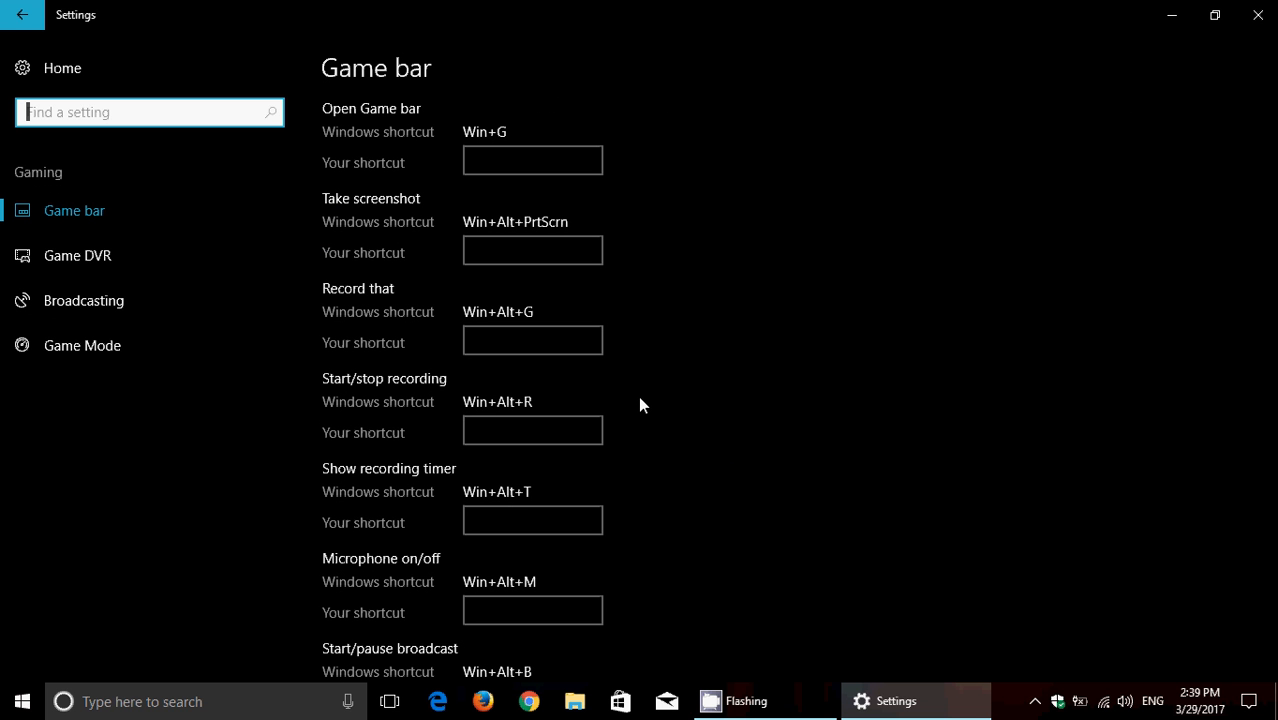
scroll("down", 3)
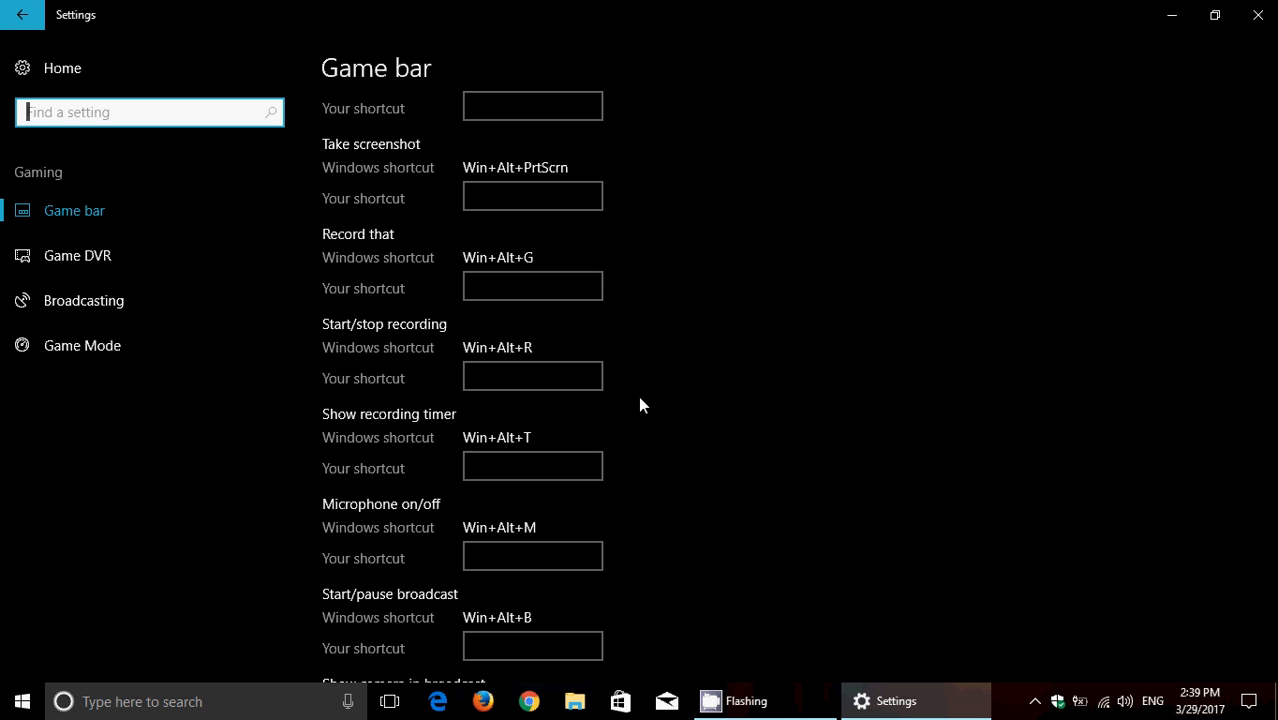
mouse_move(137, 261)
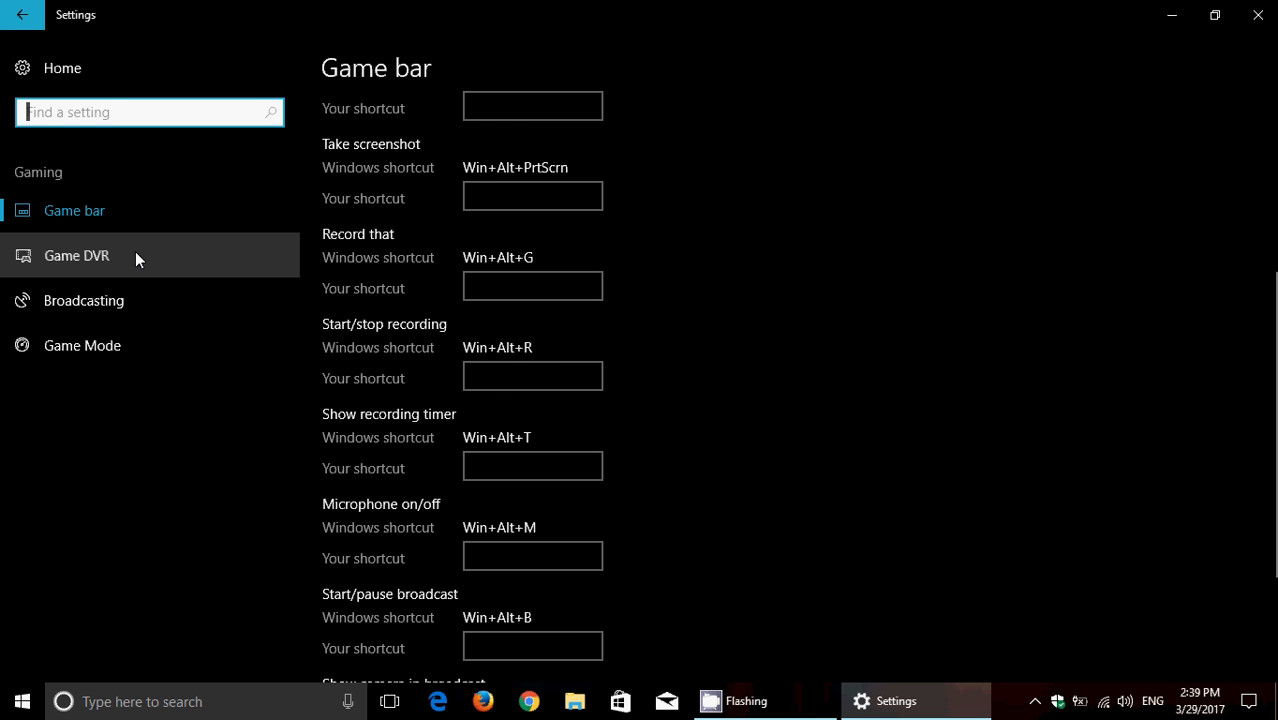
left_click(76, 255)
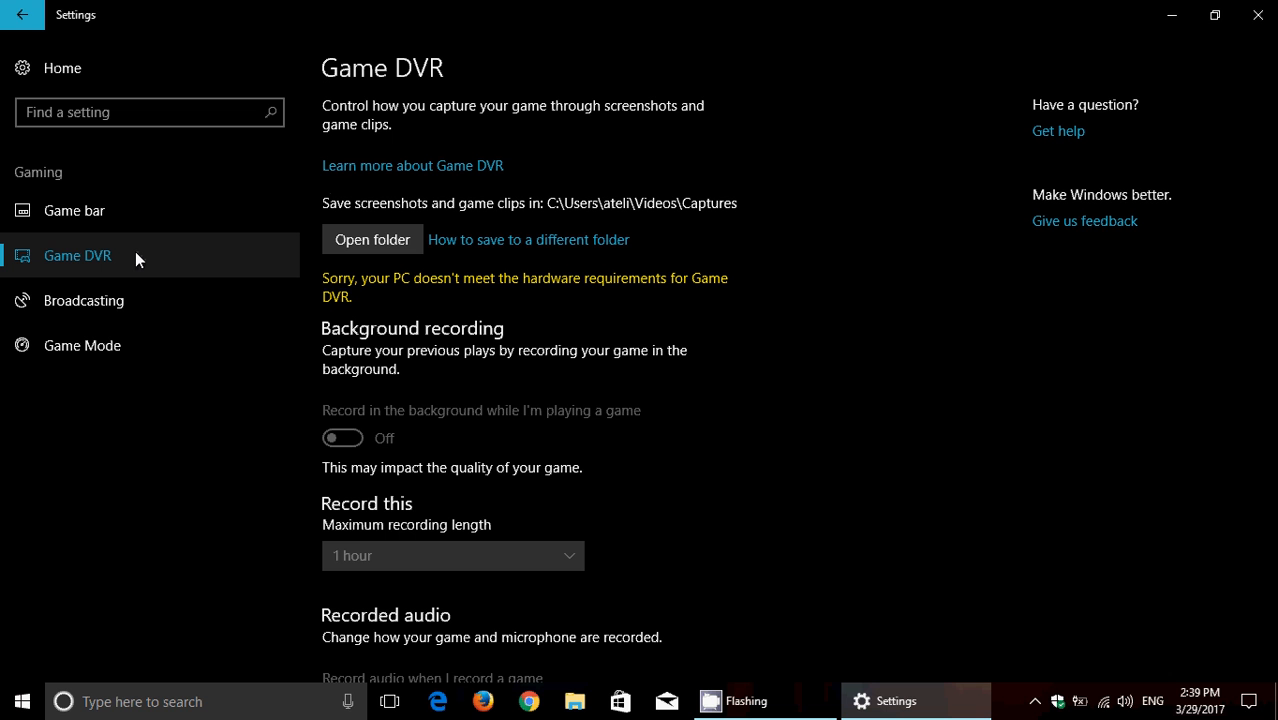
mouse_move(267, 275)
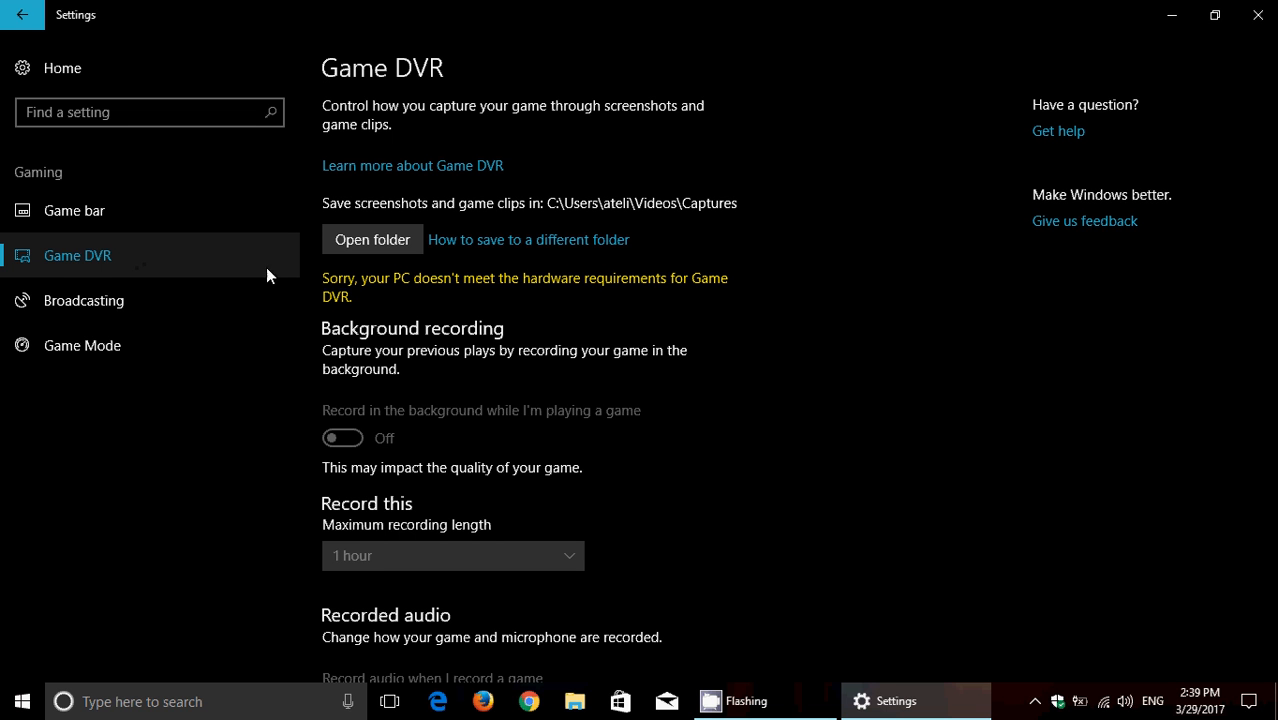
scroll("down", 3)
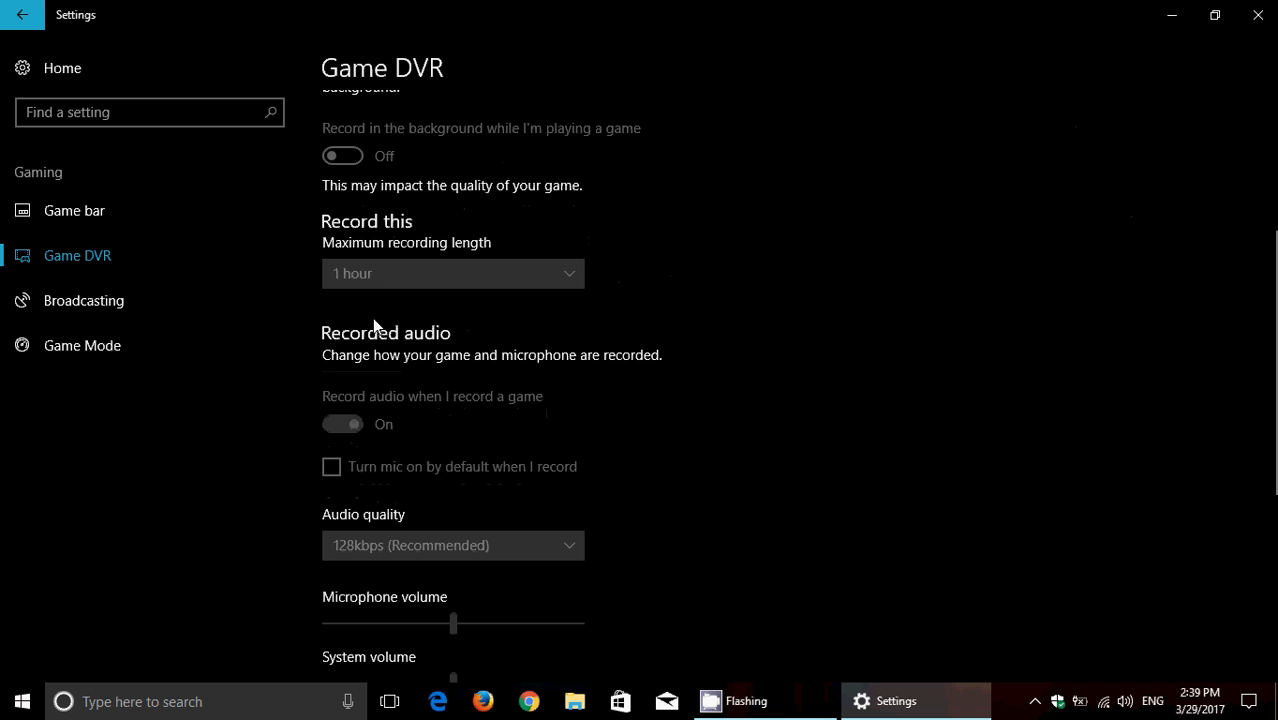
mouse_move(678, 393)
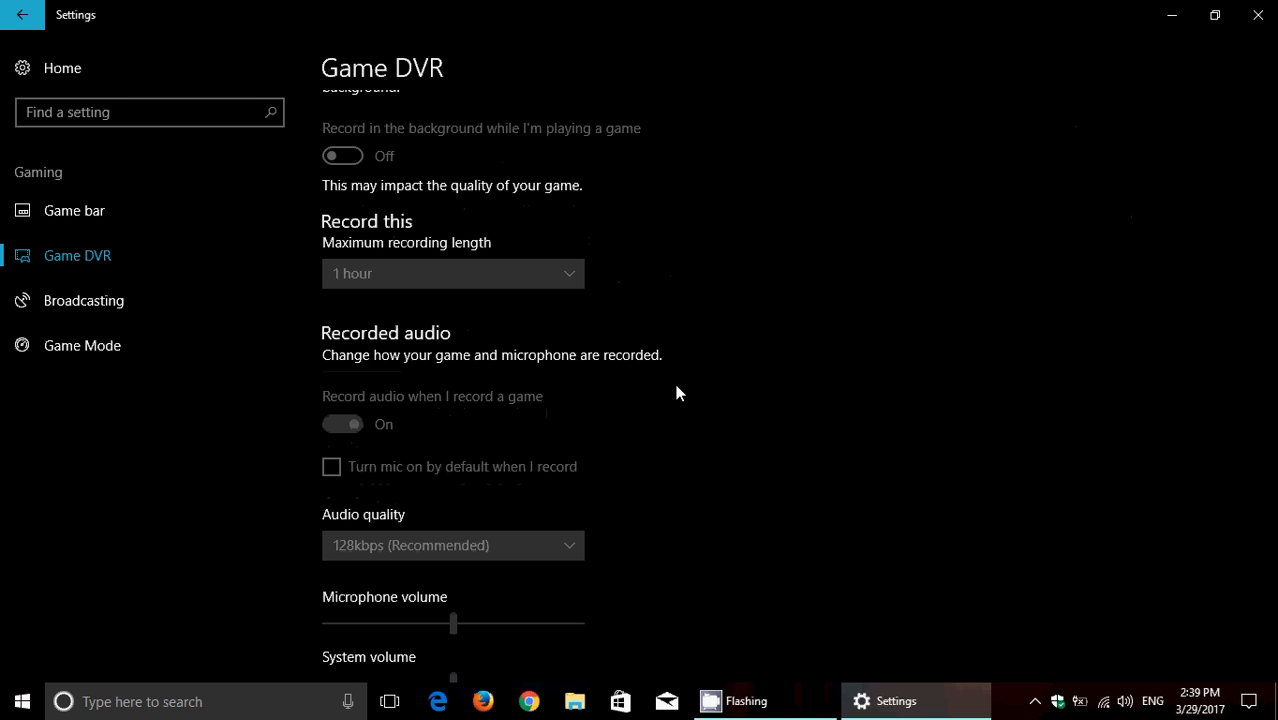
scroll("down", 3)
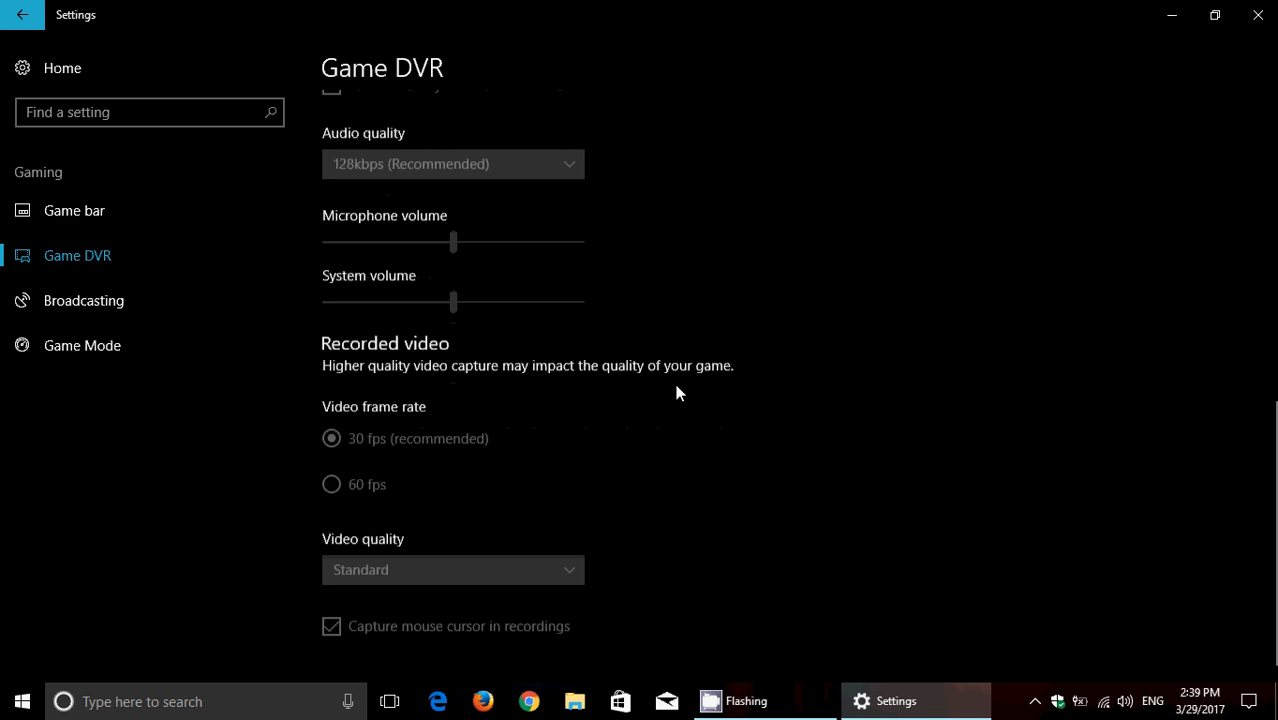
scroll("down", 3)
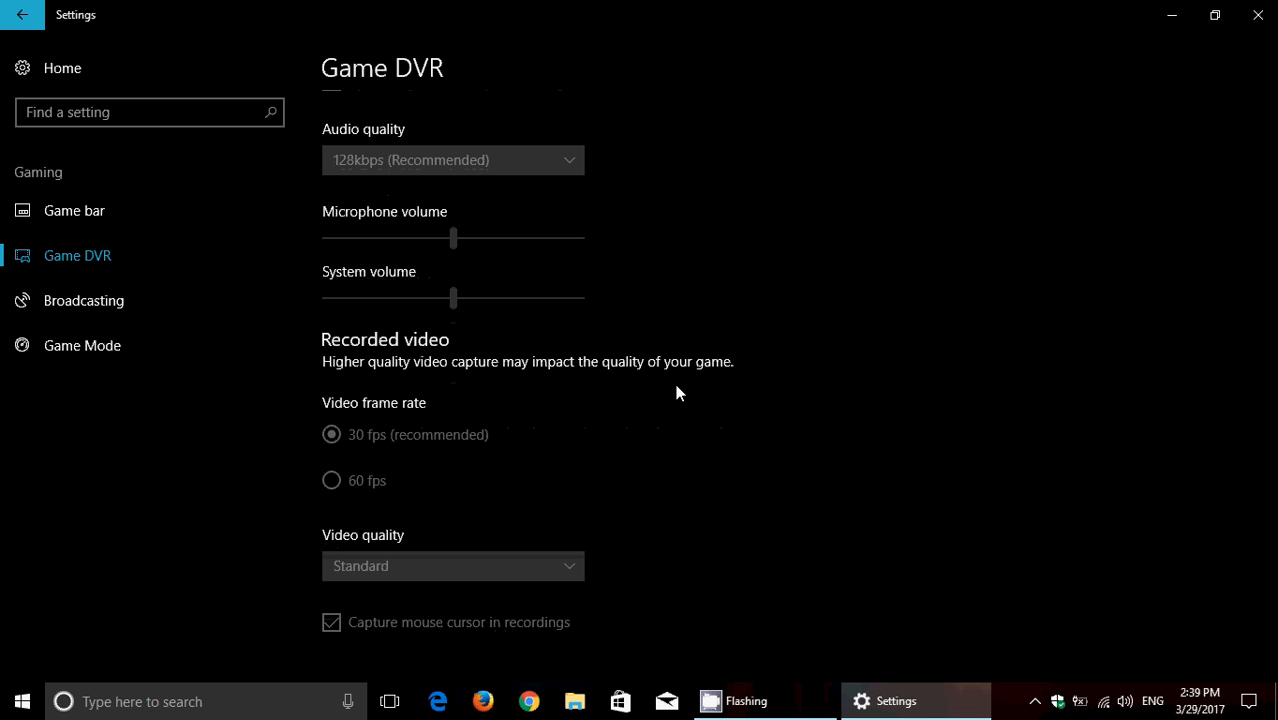
mouse_move(595, 569)
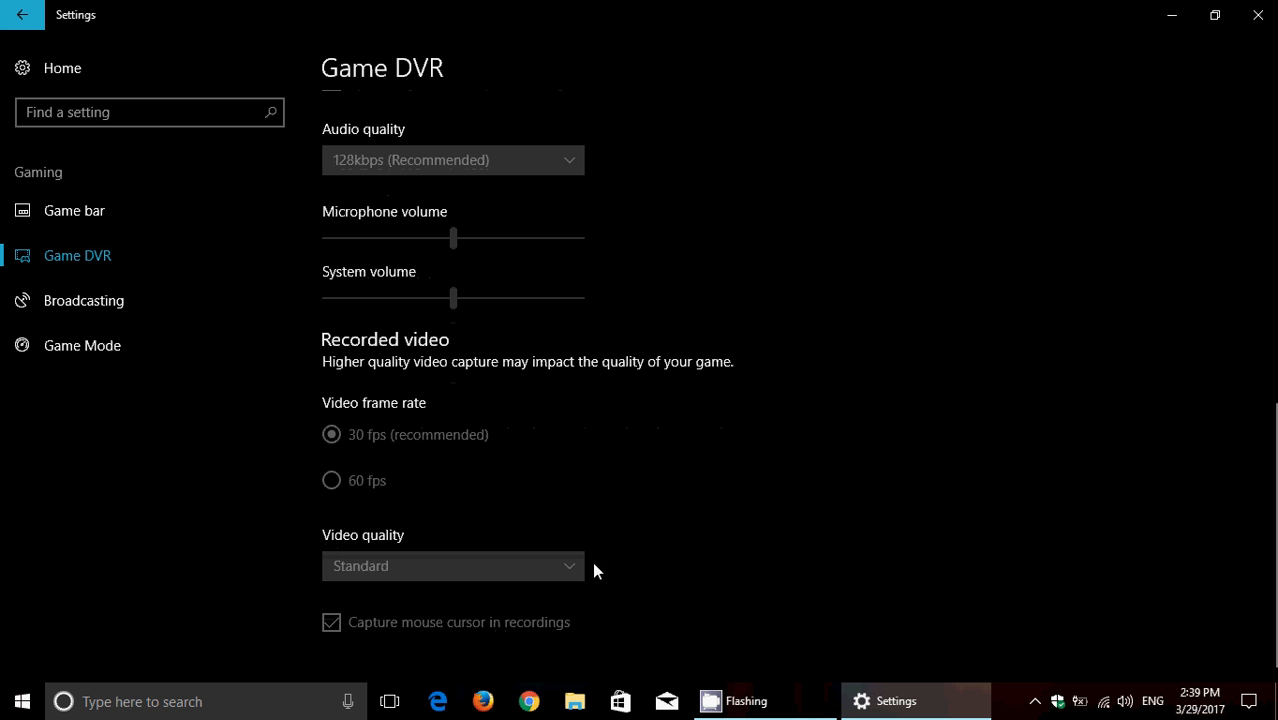
scroll("up", 3)
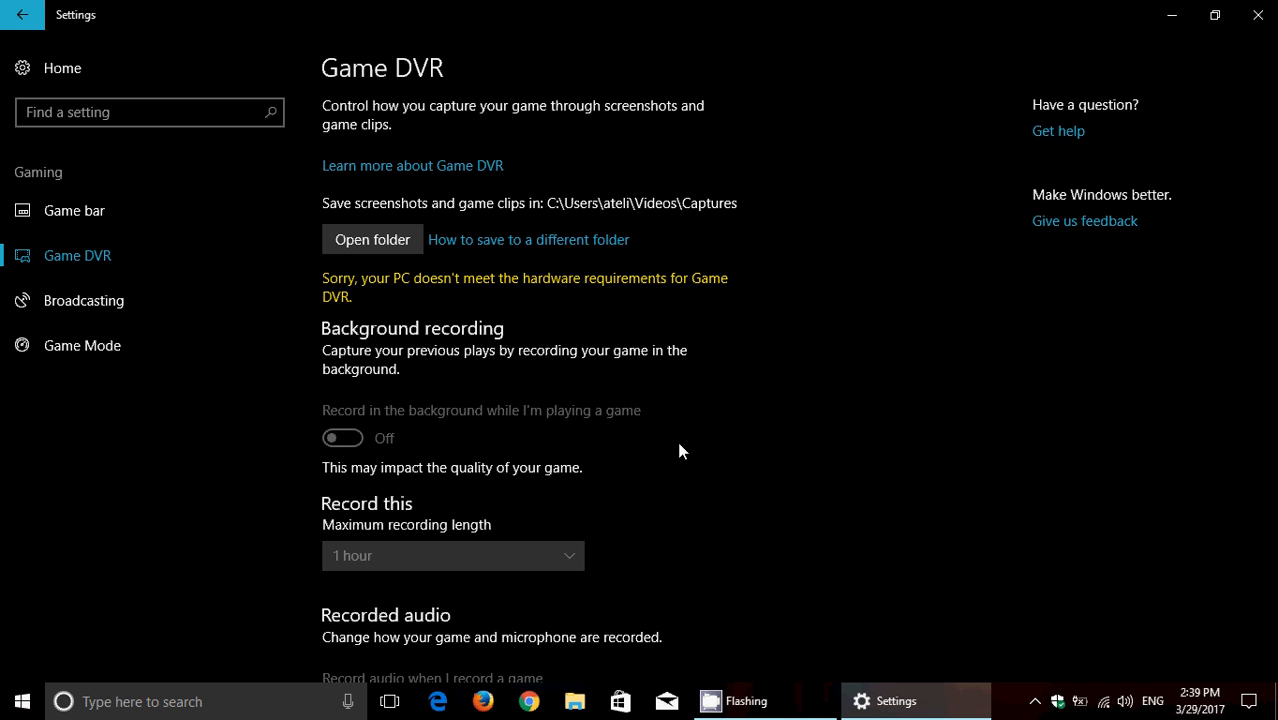
mouse_move(150, 210)
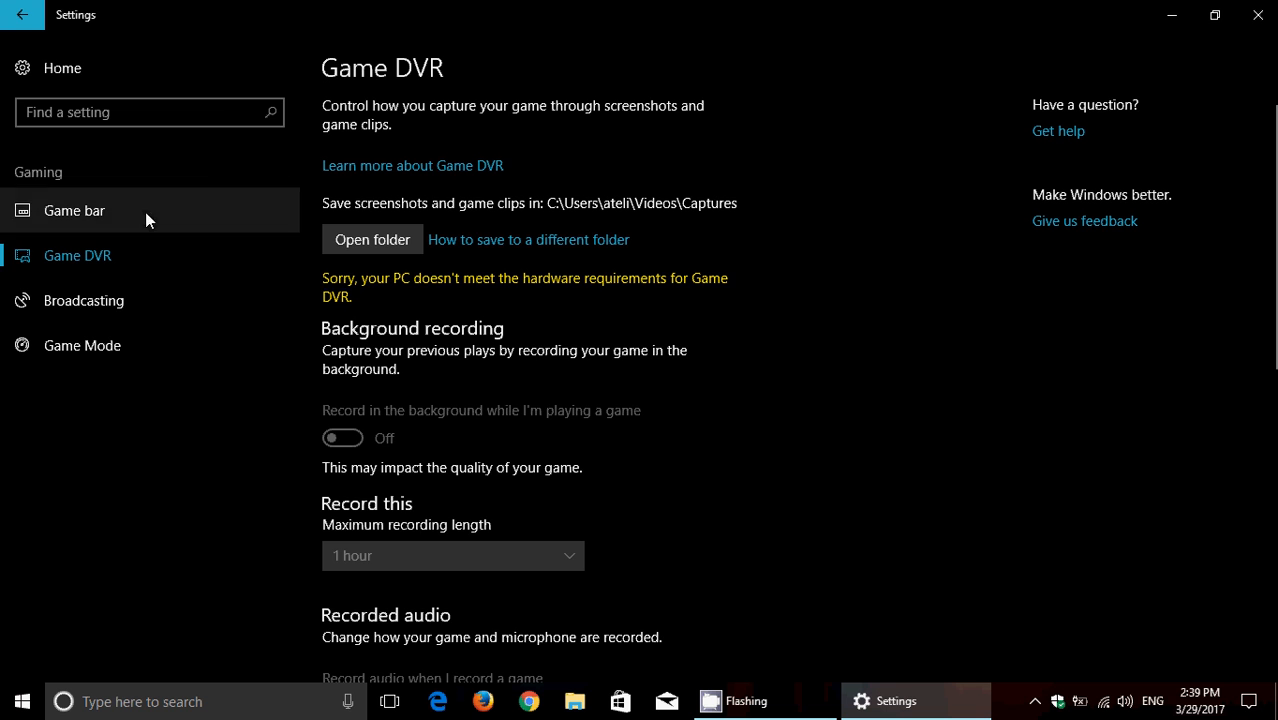
Open Broadcasting in the Gaming sidebar and scroll through its audio options.
left_click(84, 300)
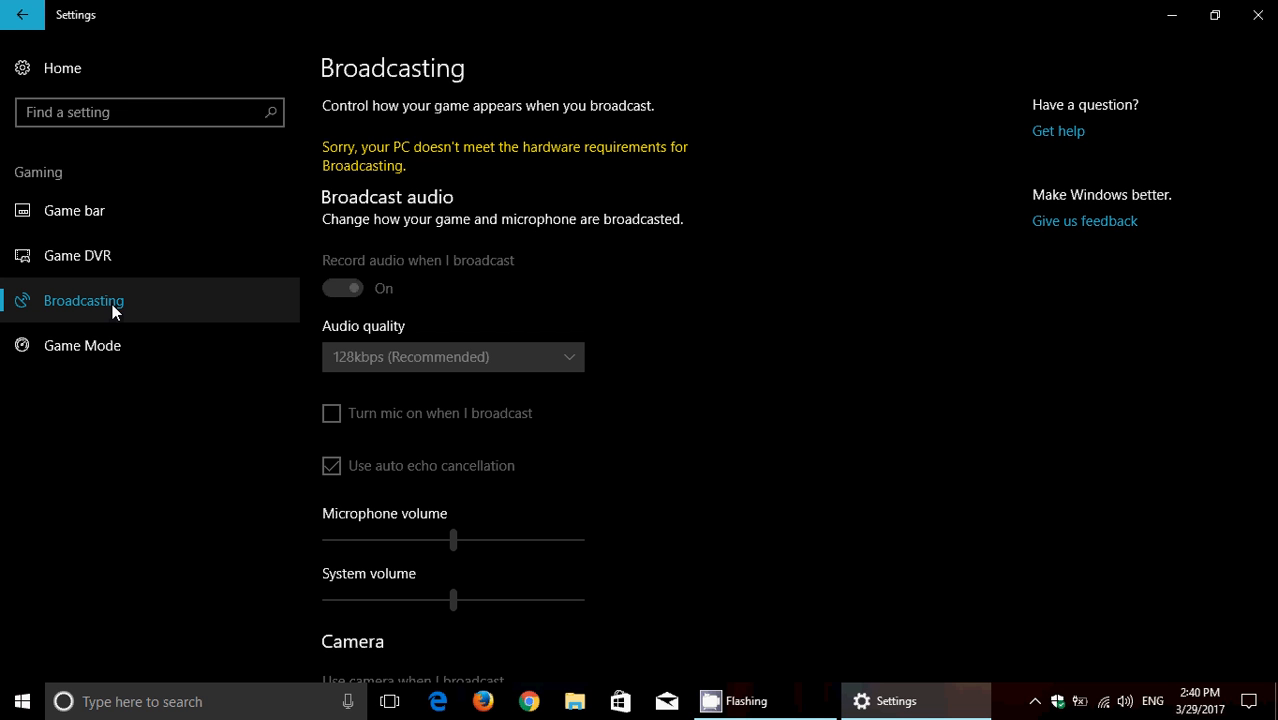
mouse_move(559, 297)
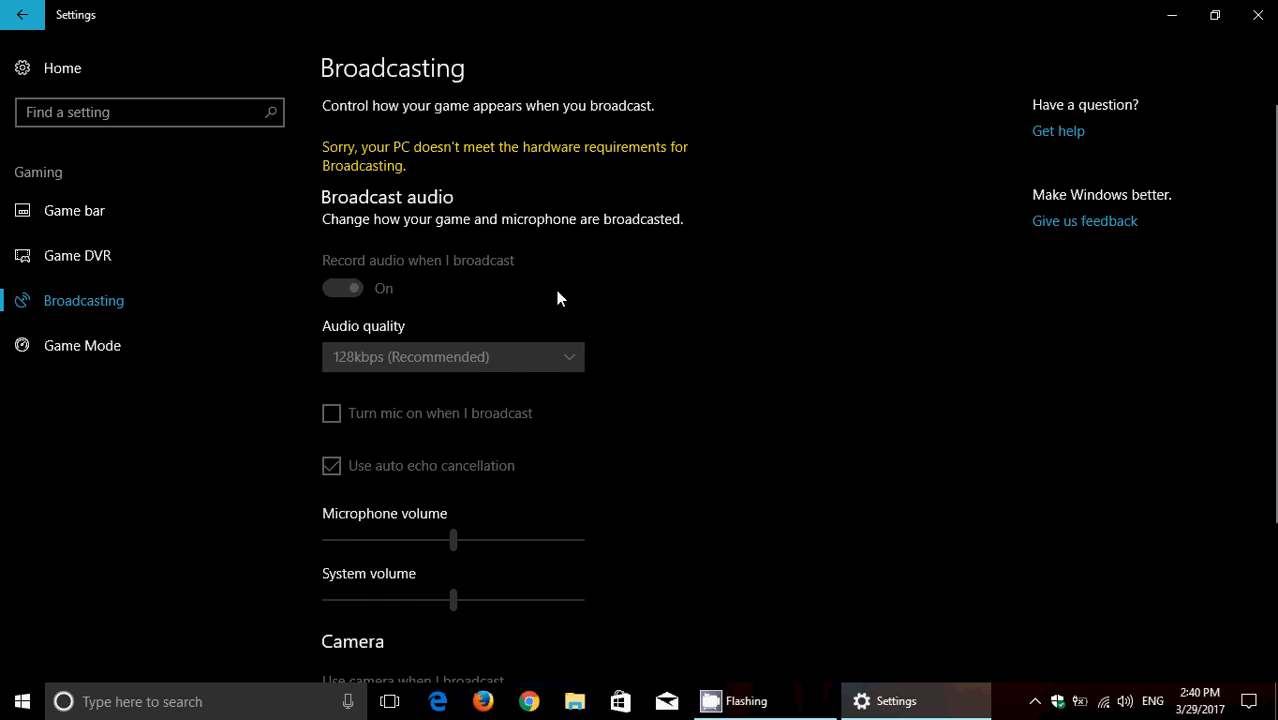
scroll("down", 3)
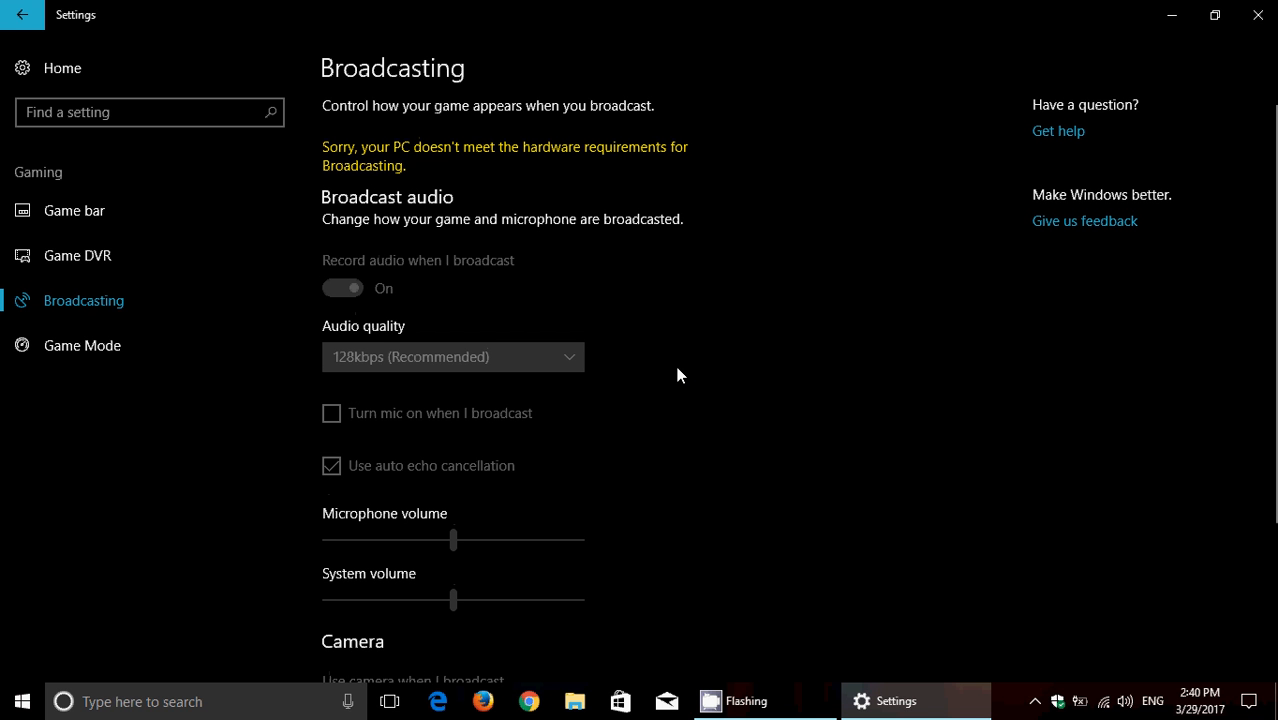
mouse_move(758, 316)
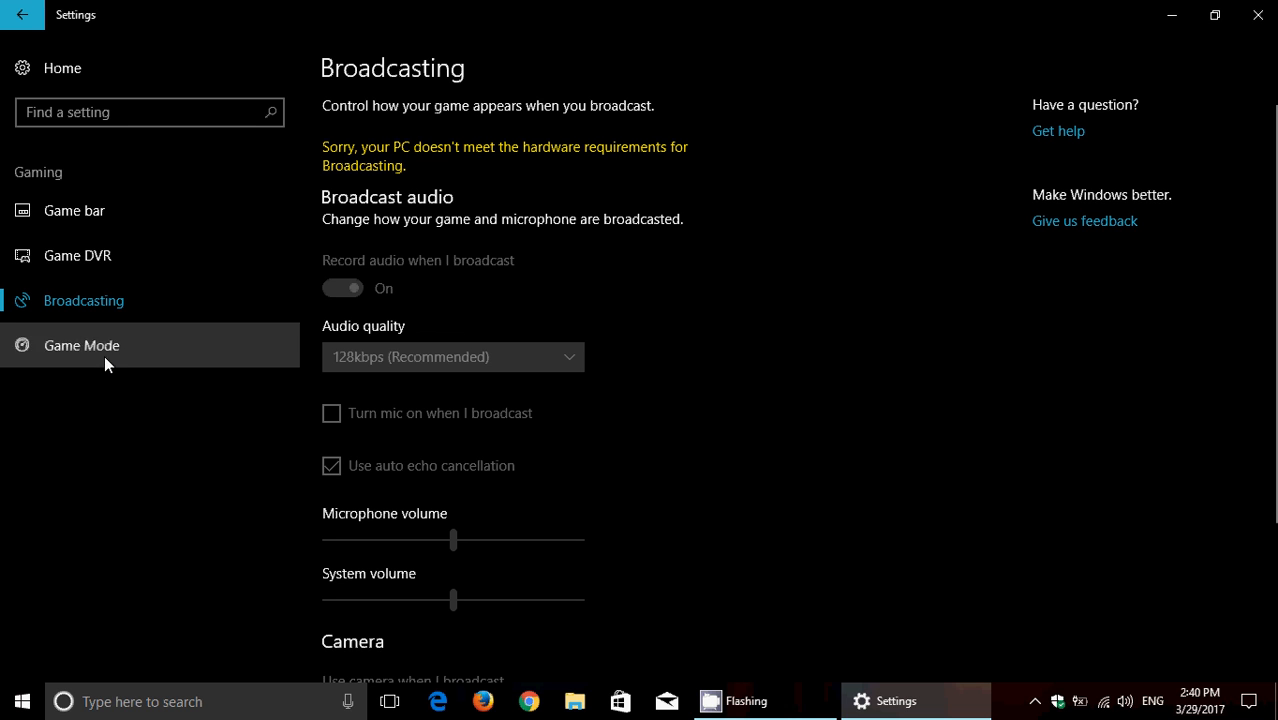
Open Game Mode, switch Use Game Mode on, then back off.
left_click(81, 345)
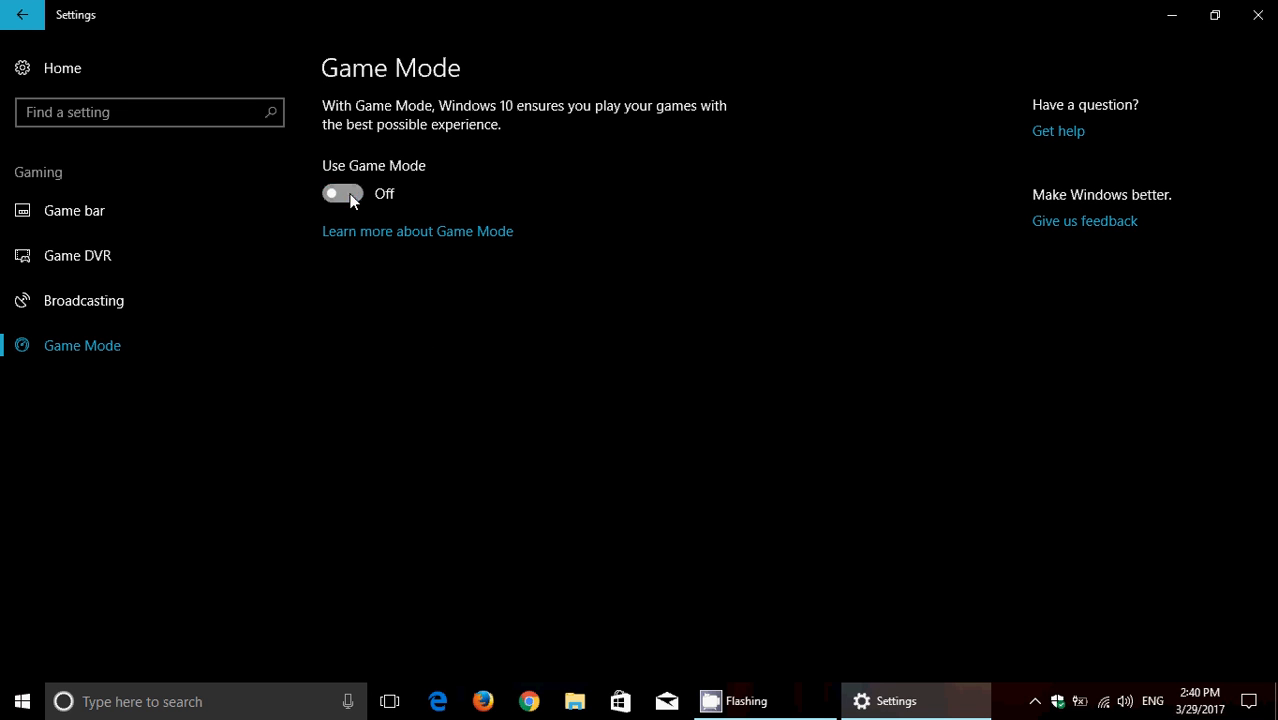
left_click(342, 193)
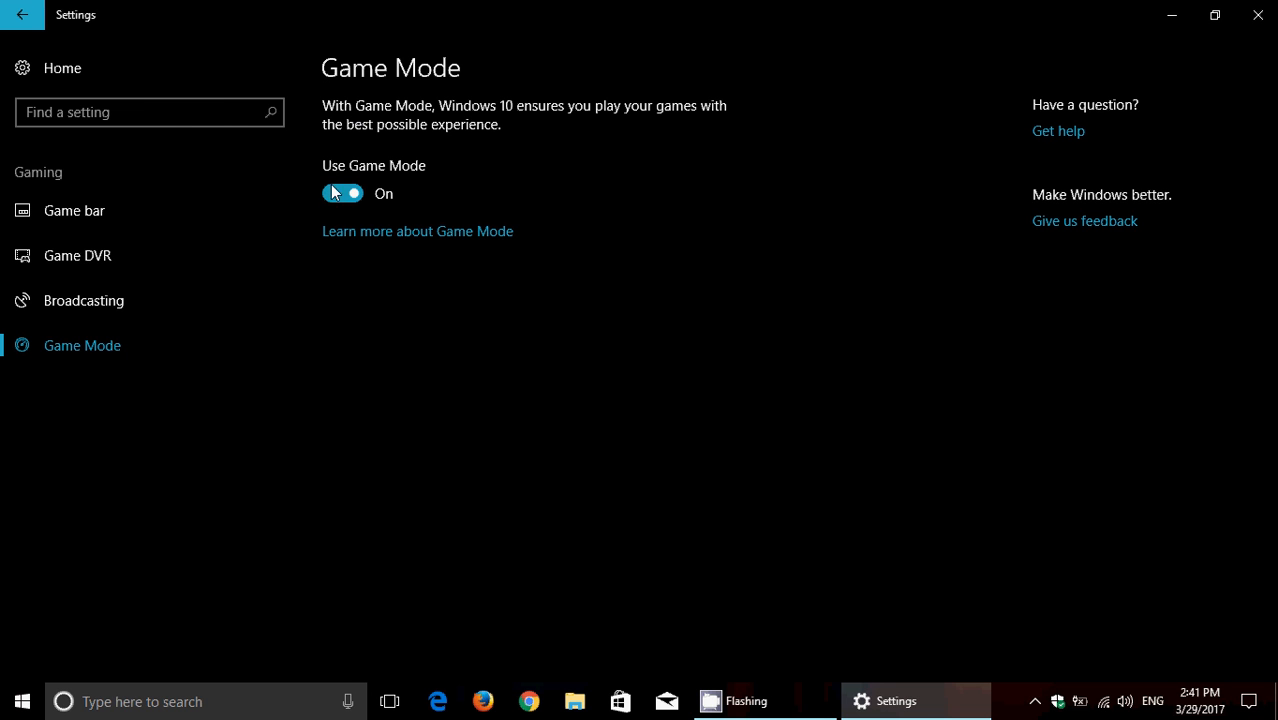
left_click(343, 193)
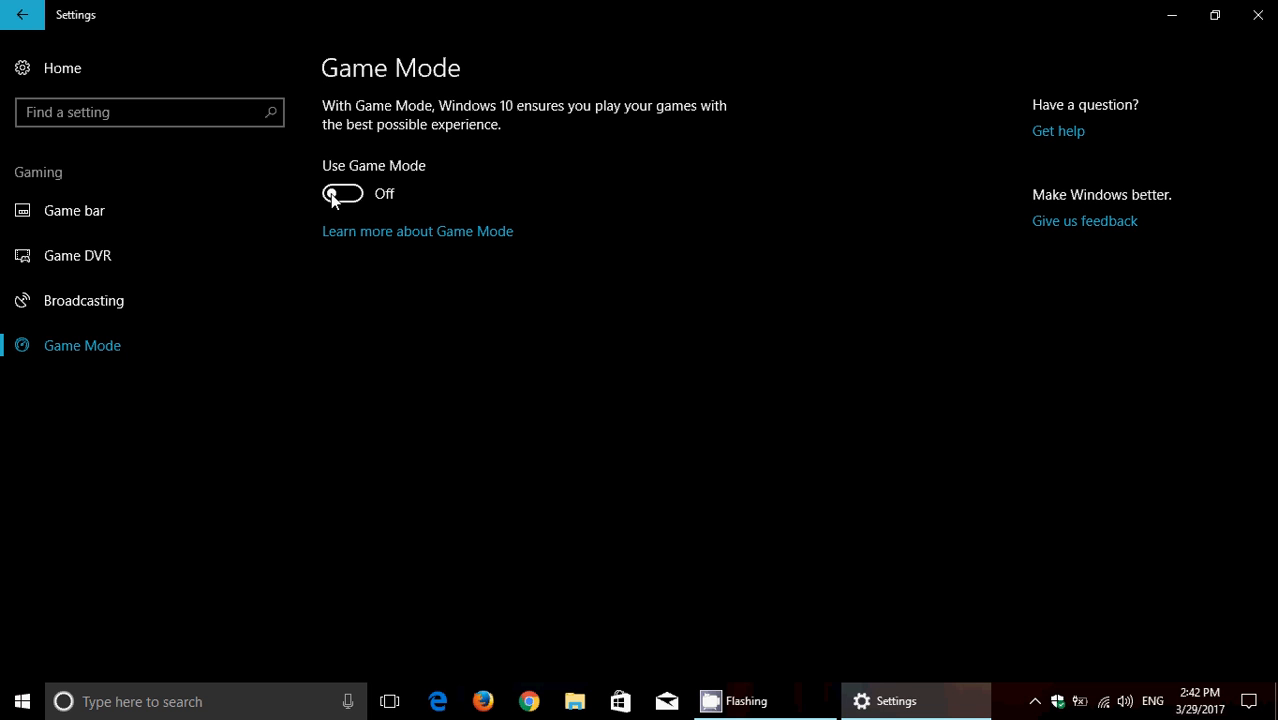
mouse_move(65, 131)
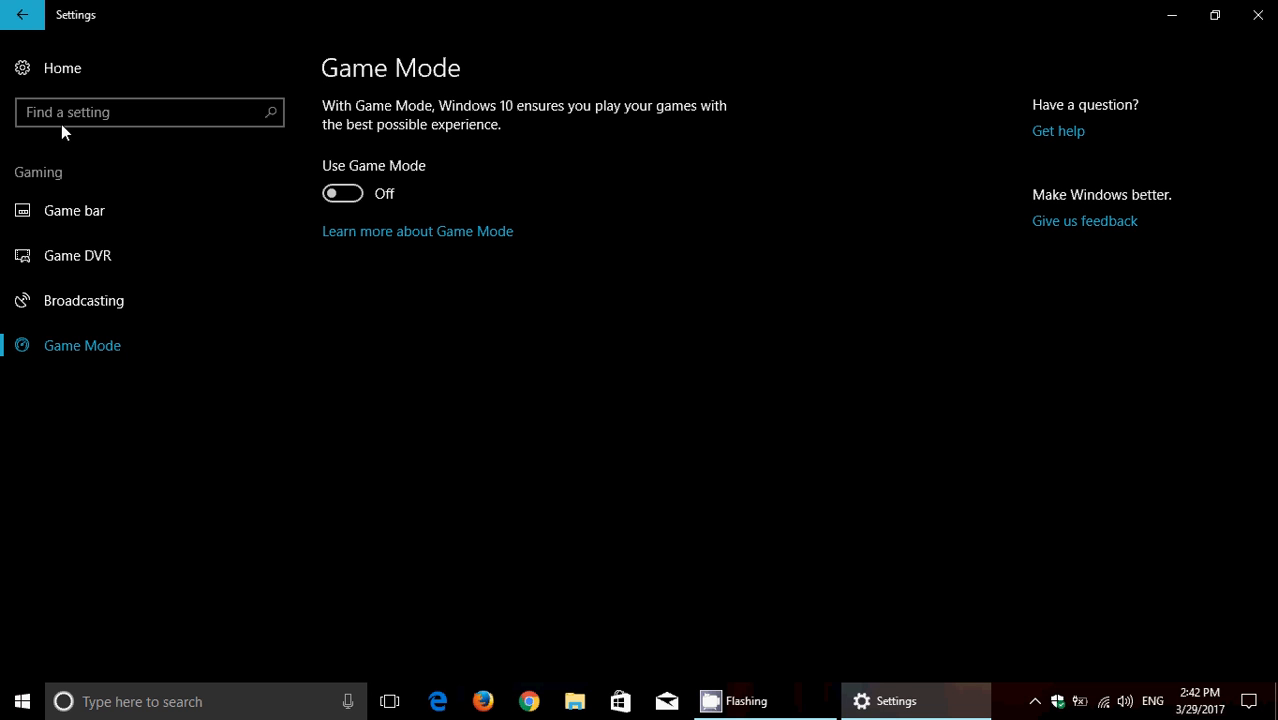
mouse_move(106, 210)
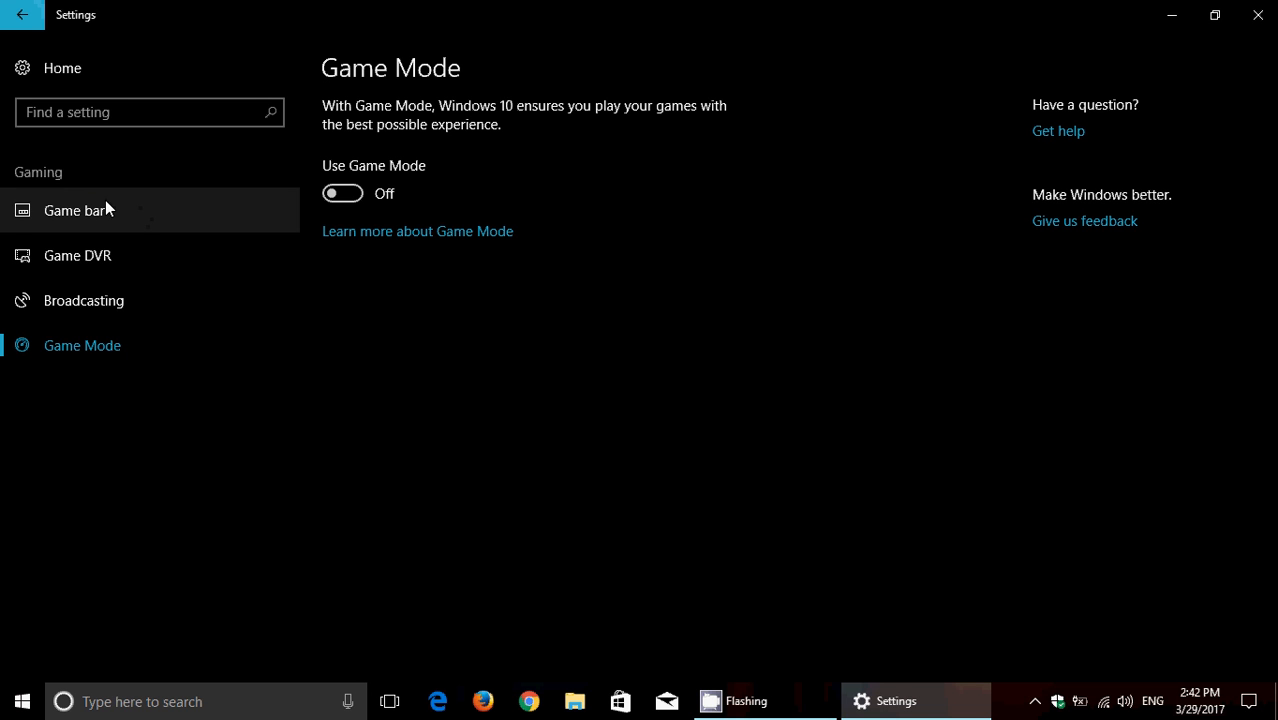
mouse_move(48, 42)
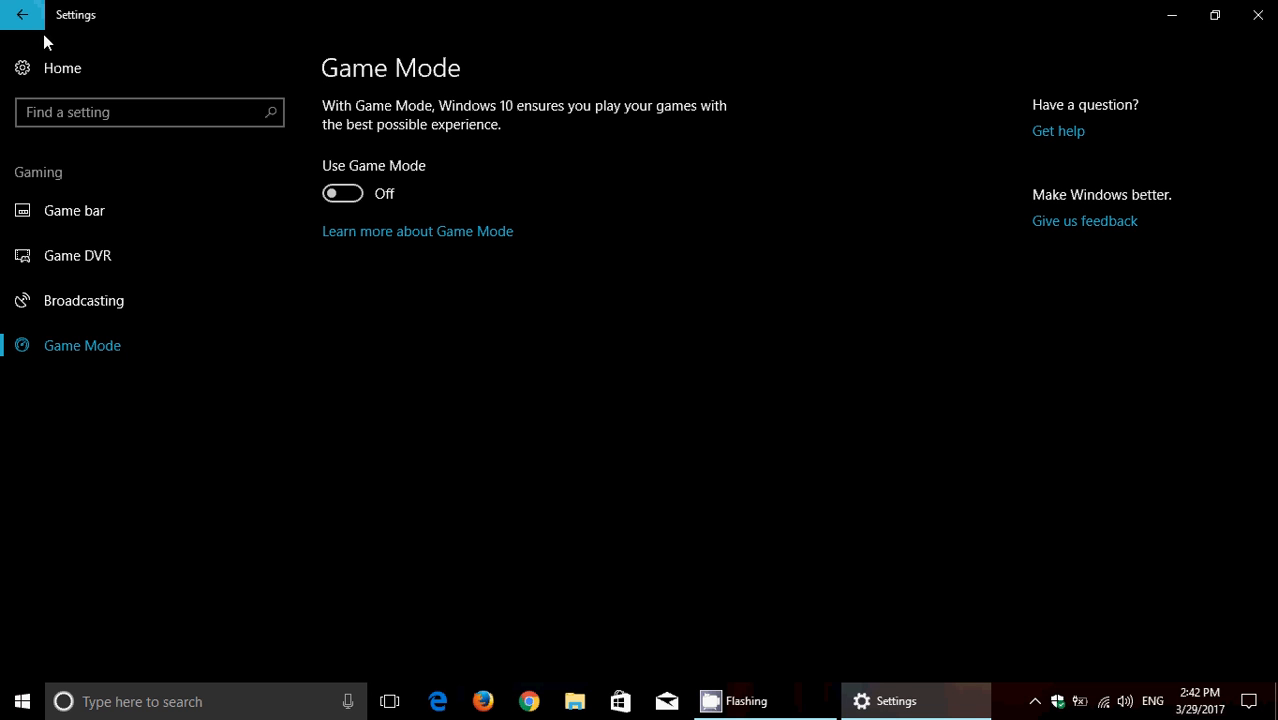
Go back to the Settings home page listing all categories.
left_click(26, 16)
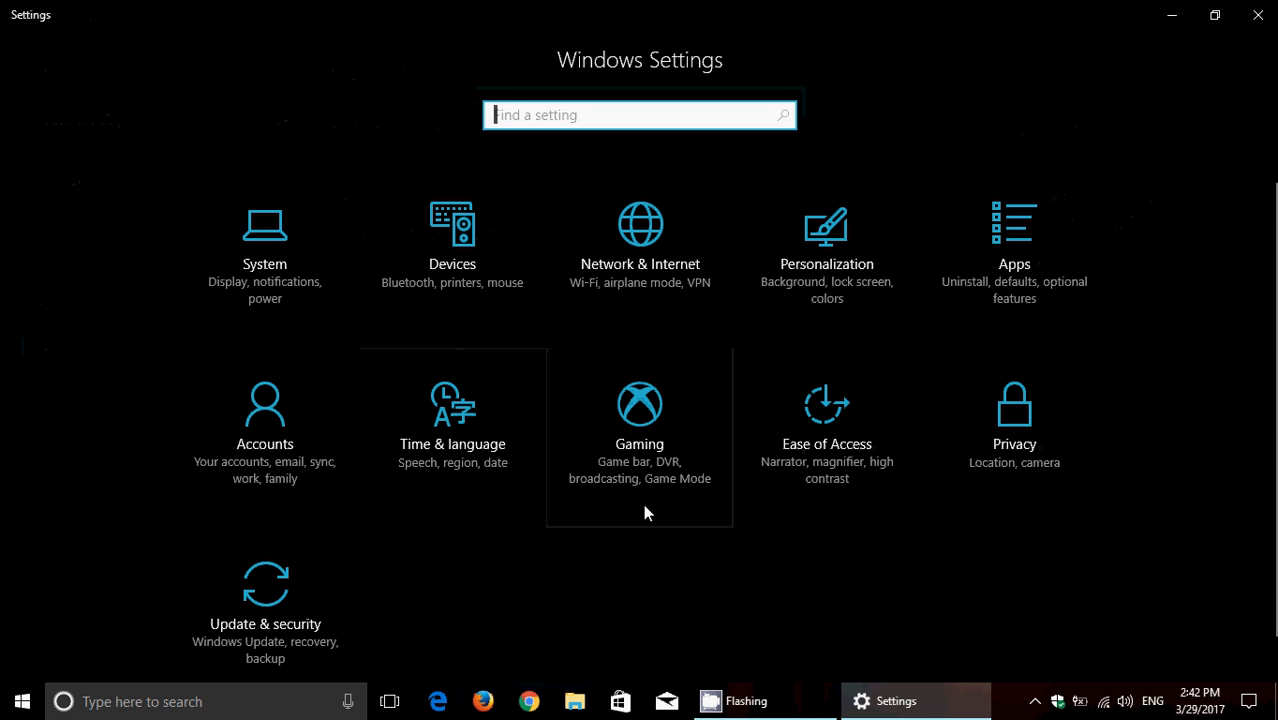
mouse_move(802, 583)
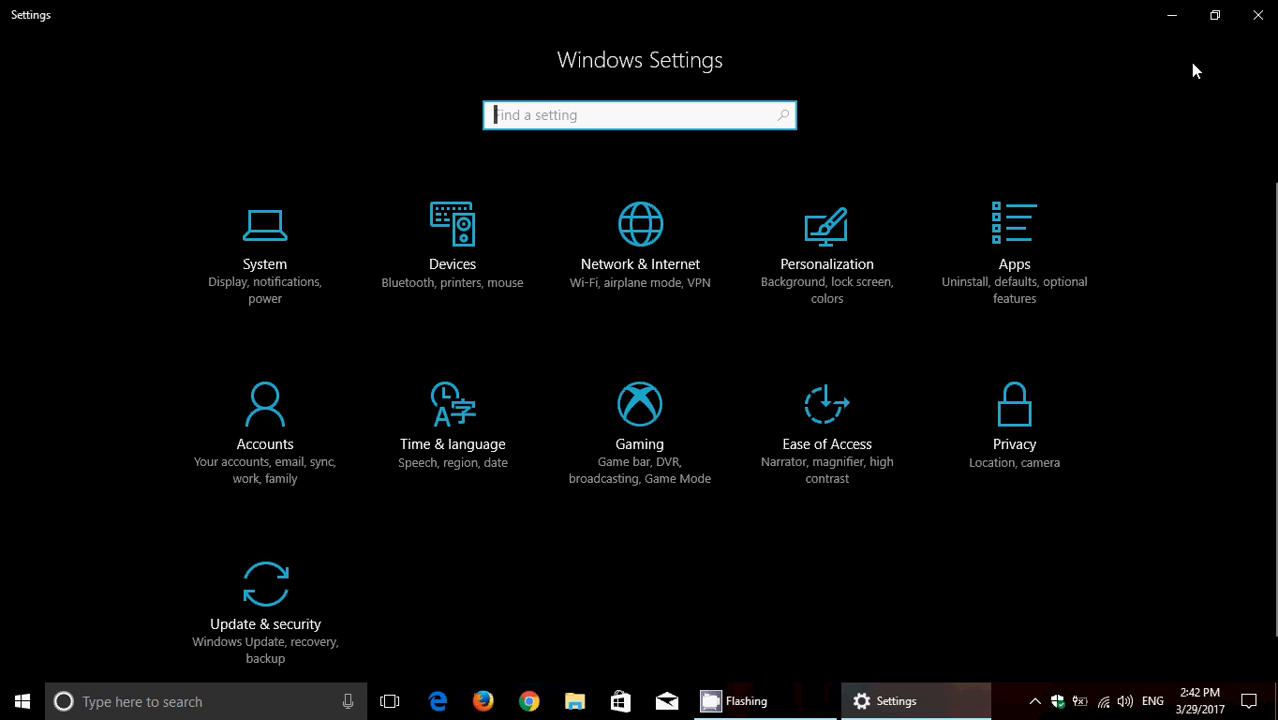
mouse_move(1204, 84)
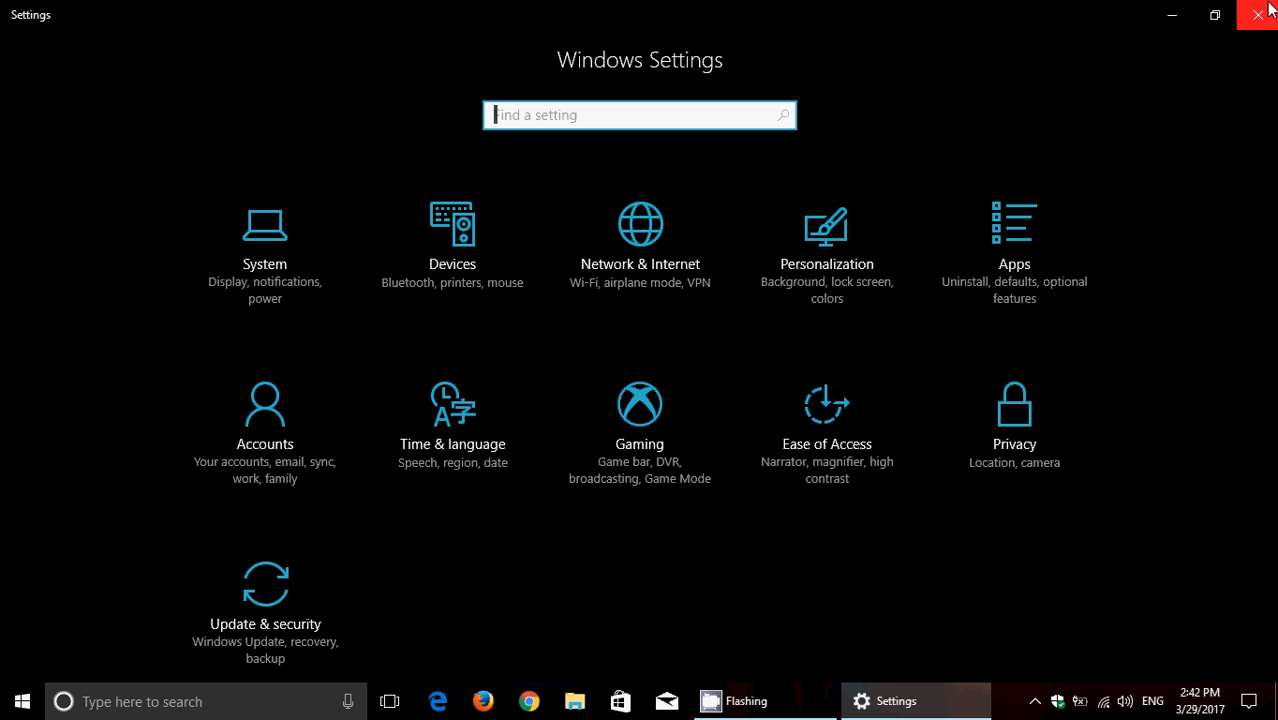
Close the Settings window to reveal the desktop.
left_click(1257, 15)
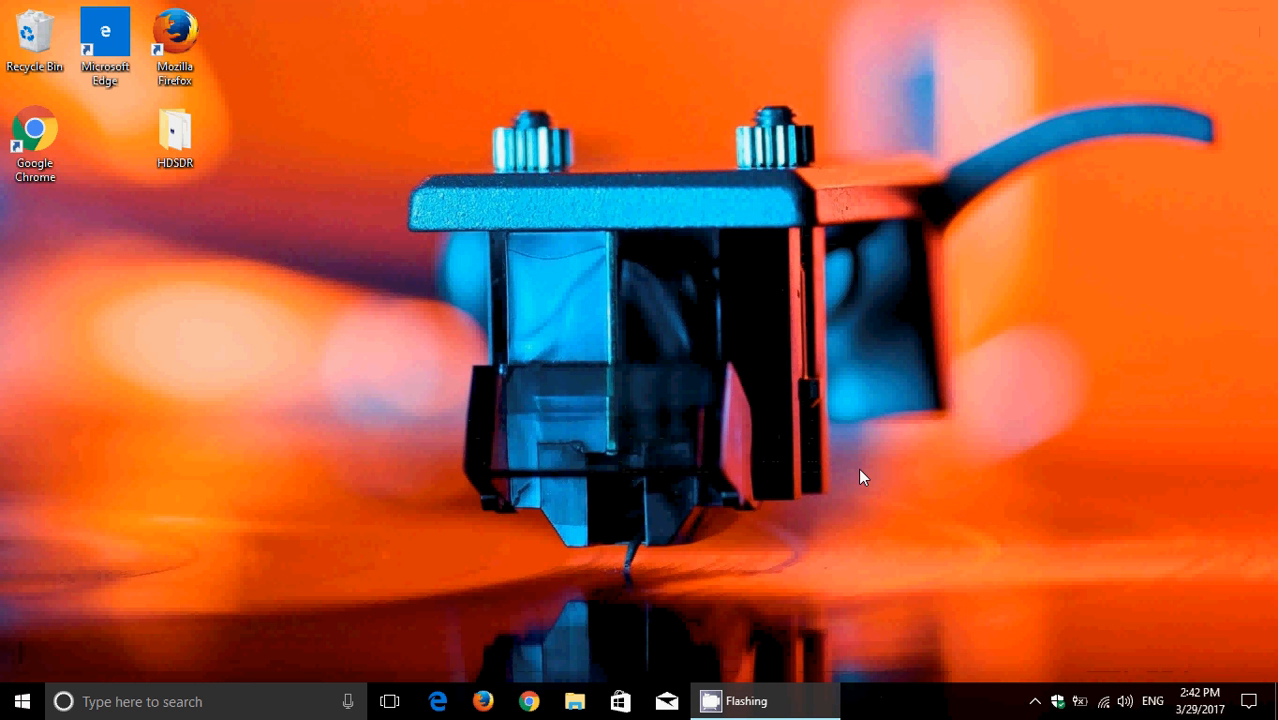
mouse_move(1027, 681)
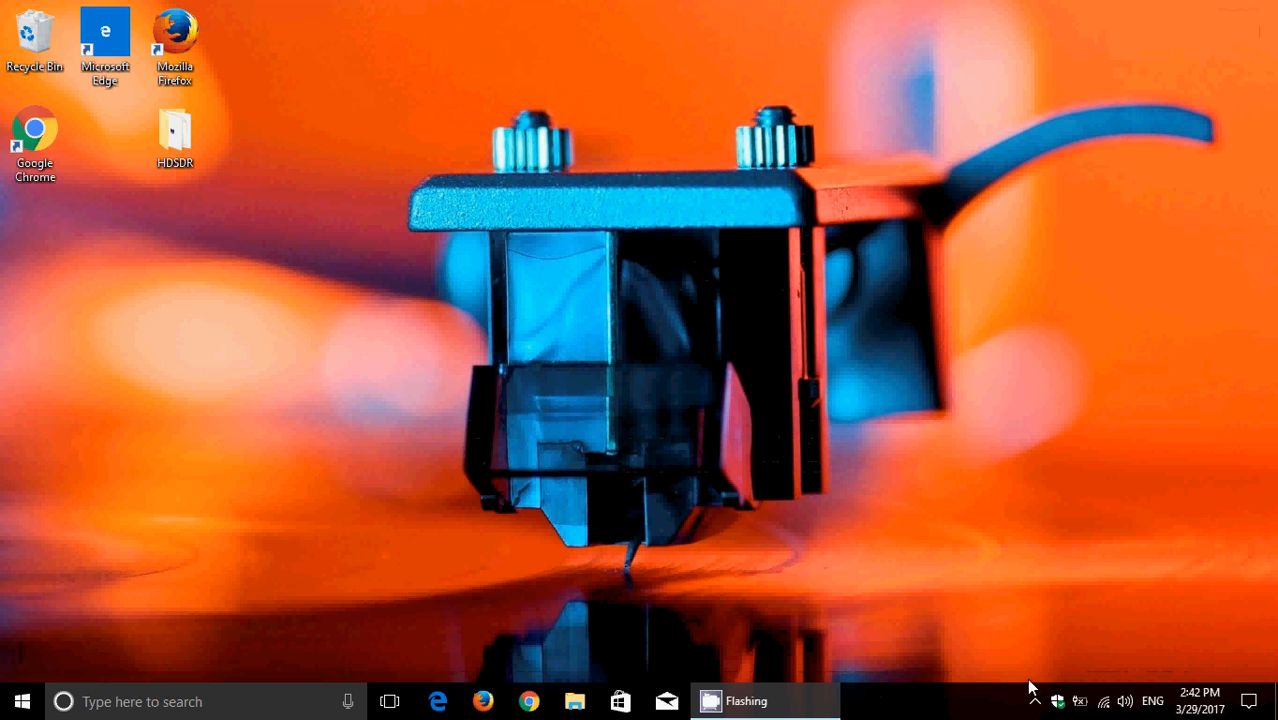